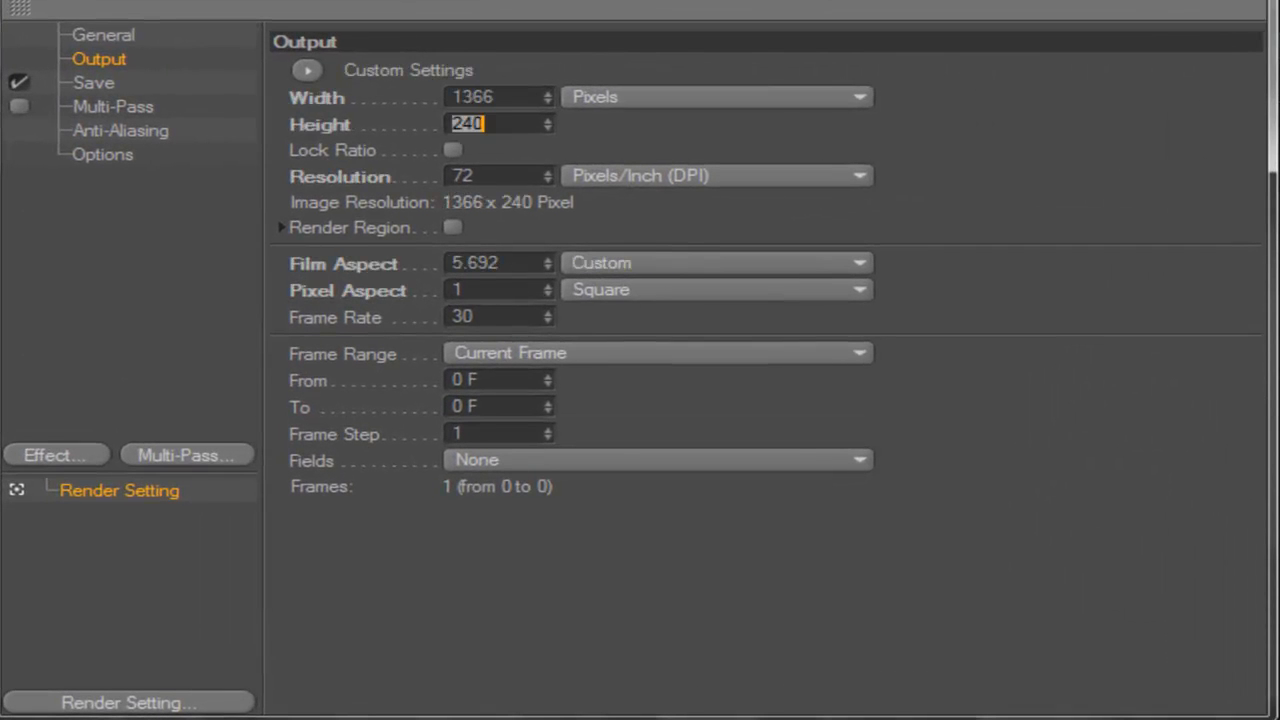
Enter 768 pixels as the render output height.
type("768")
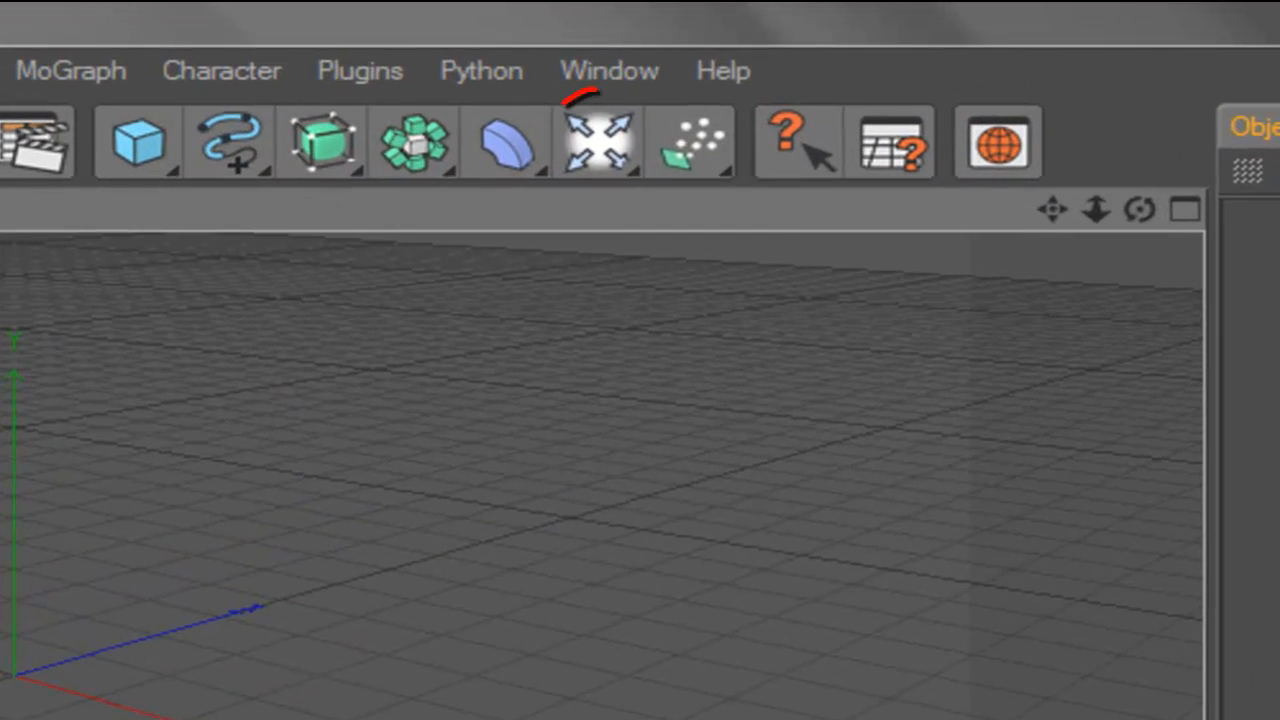
Add a MoGraph MoText object reading 'Text' and nudge it slightly left along X.
left_click(597, 142)
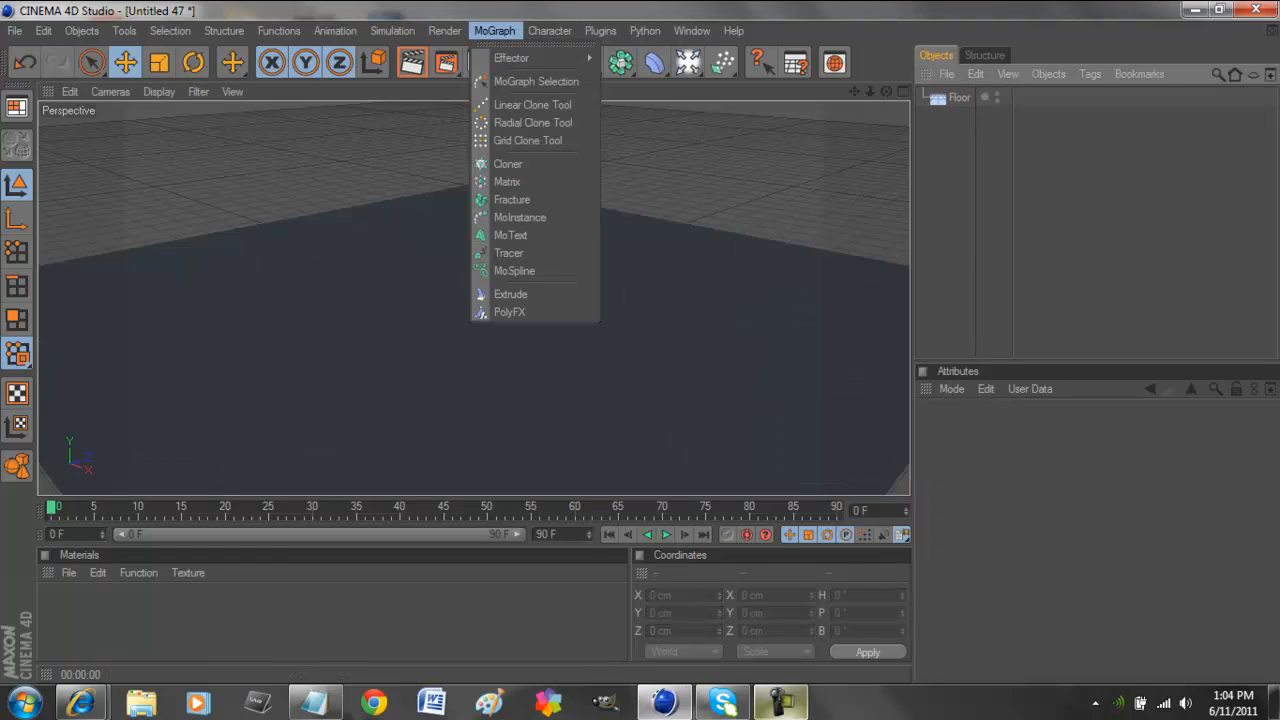
left_click(510, 235)
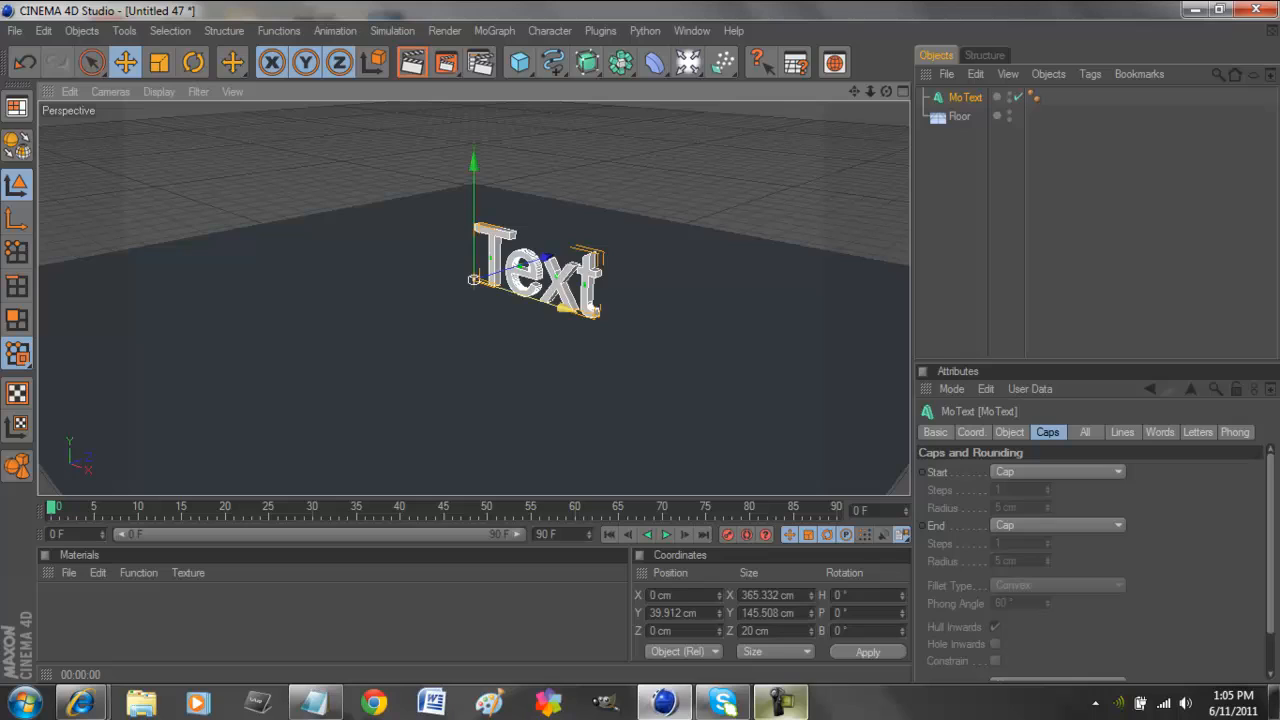
left_click_drag(540, 275, 530, 275)
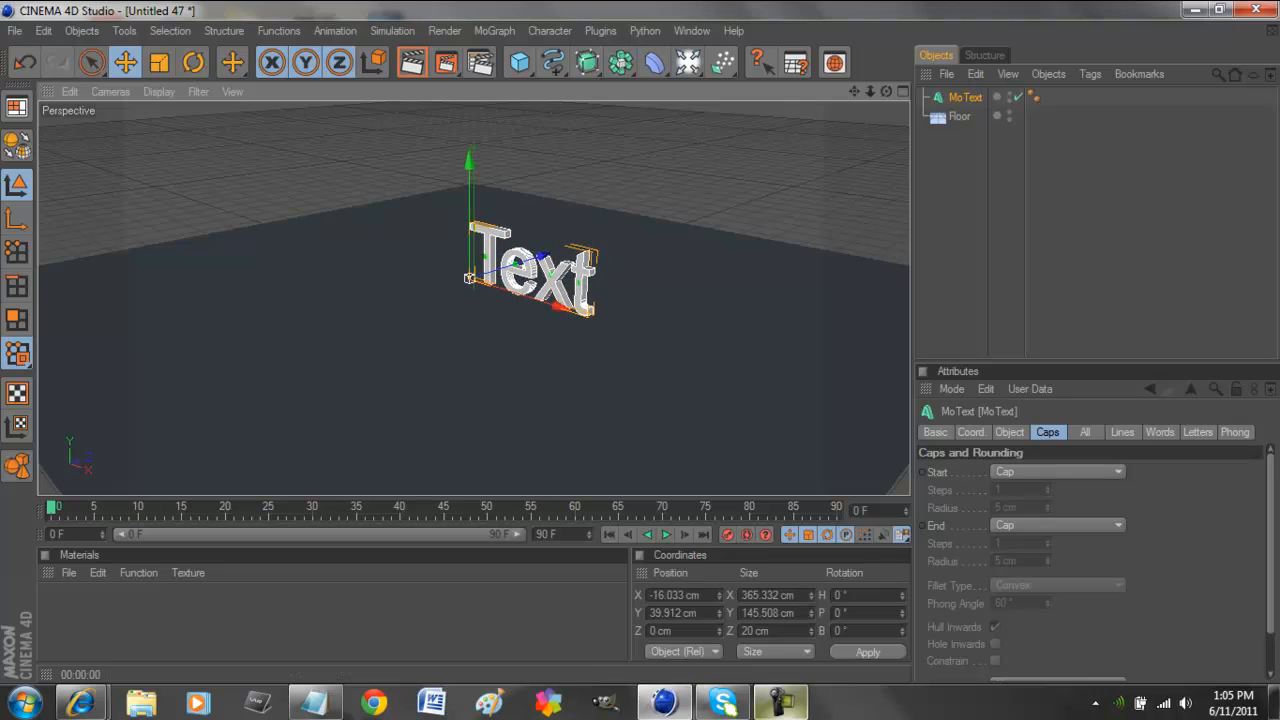
Change the MoText text to 'Forum' and choose the Magnum font.
left_click(1008, 431)
type("F")
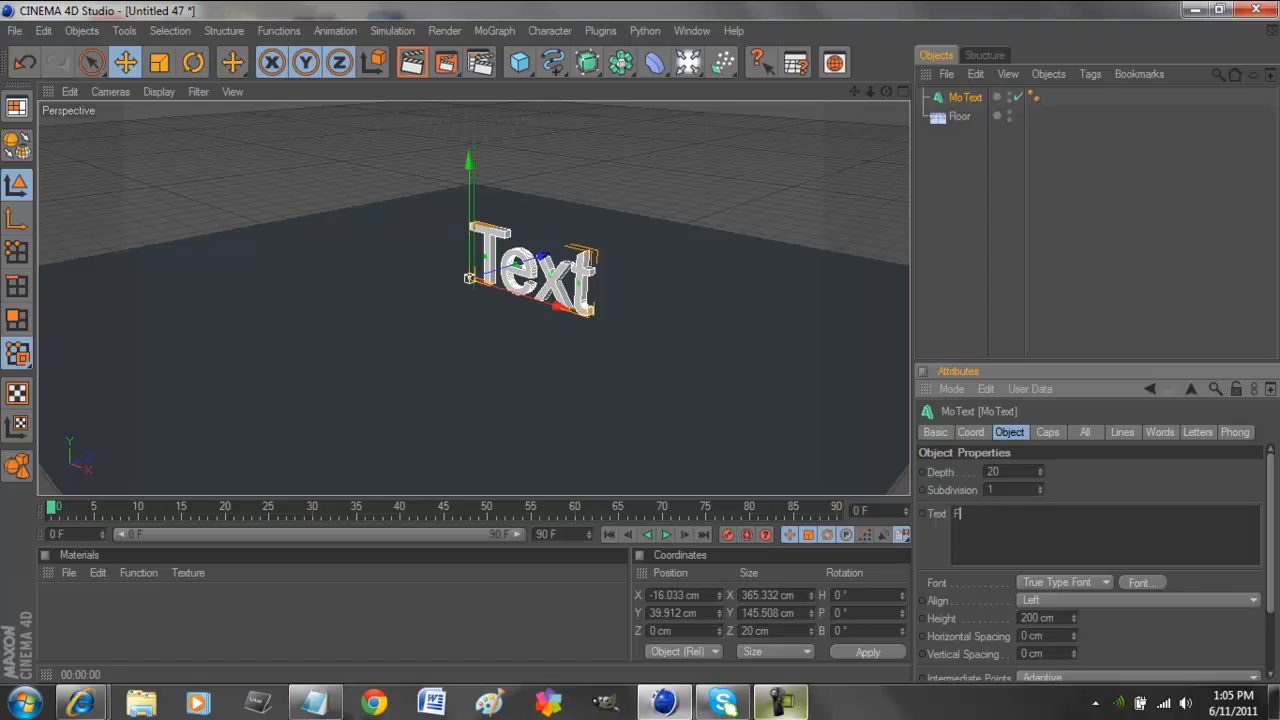
type("orum")
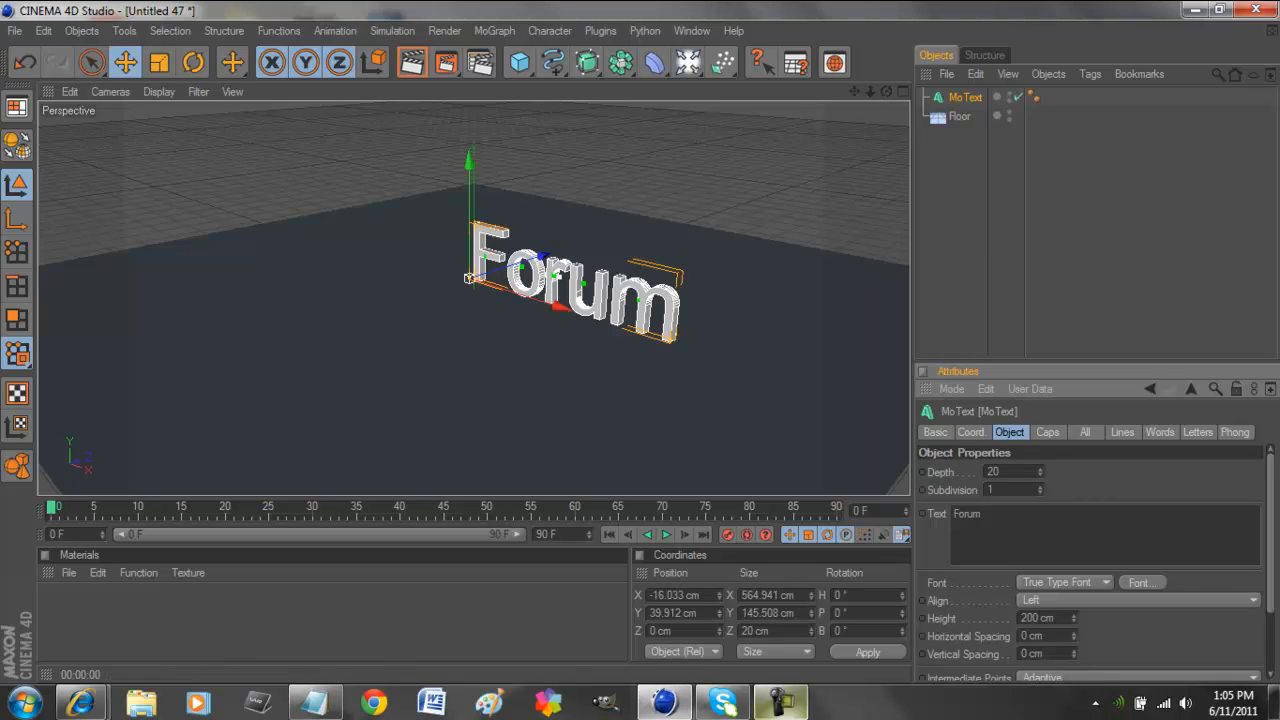
left_click(1141, 582)
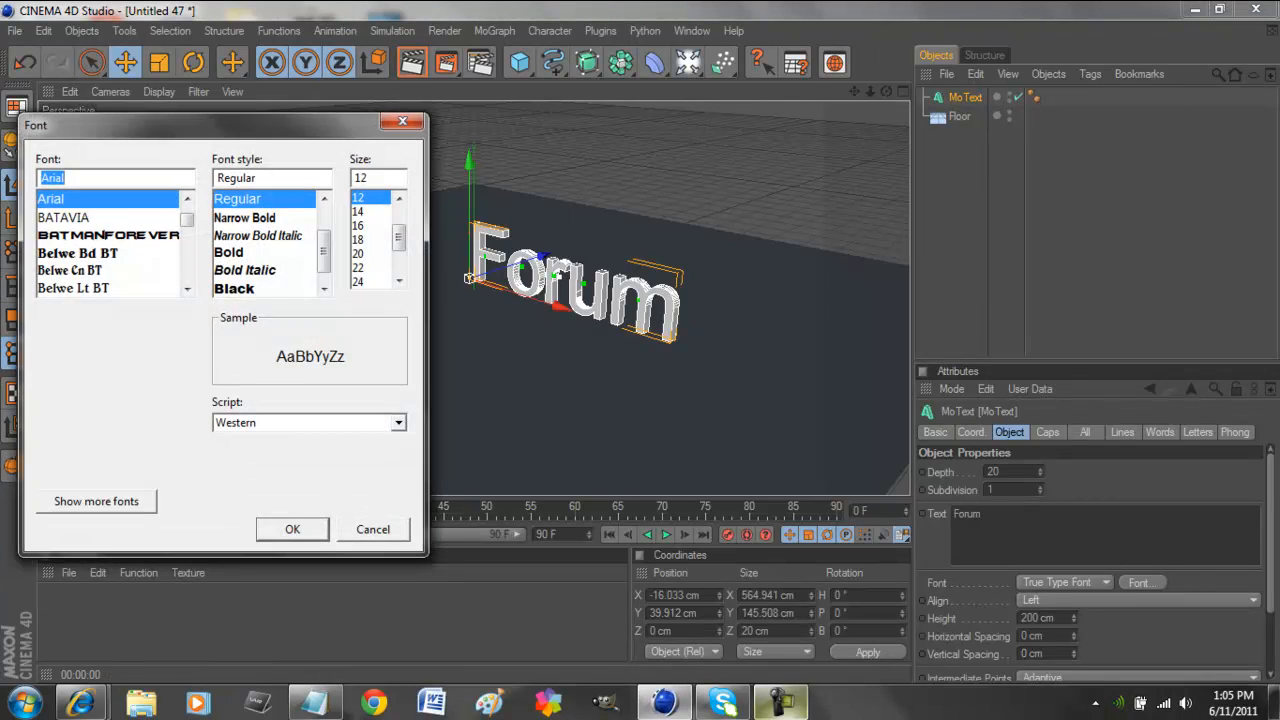
scroll("down", 3)
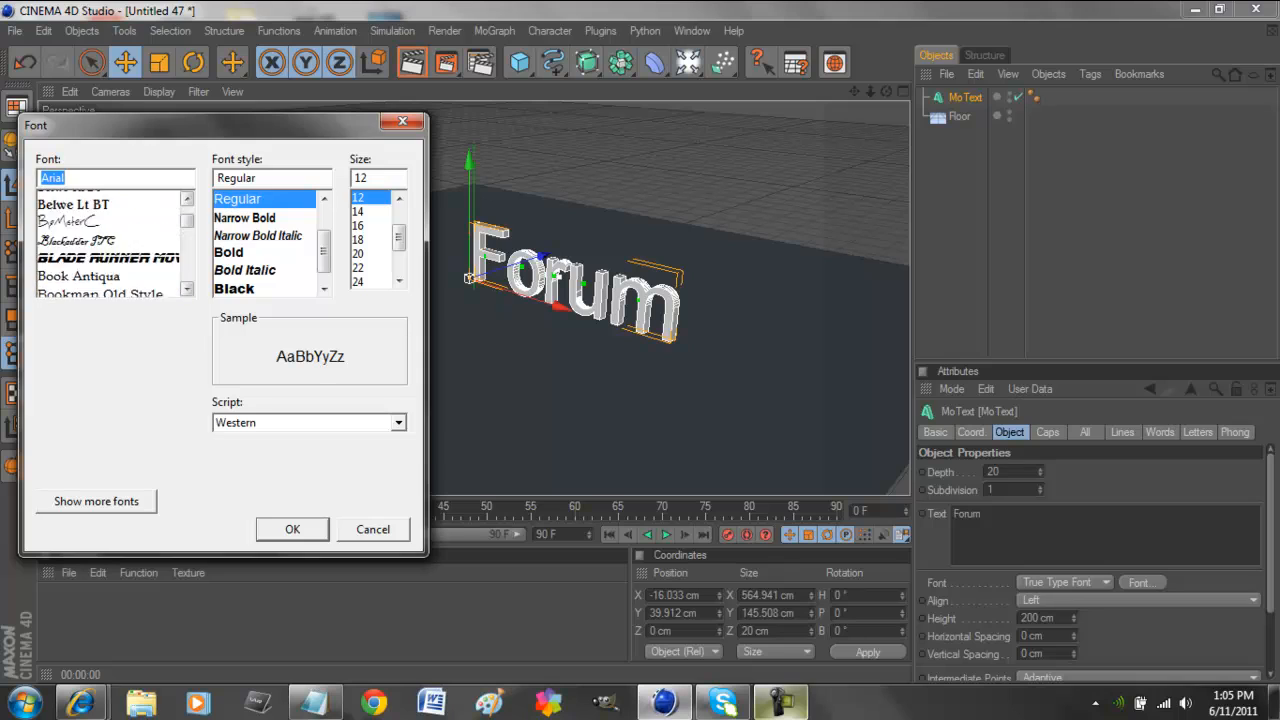
type("m")
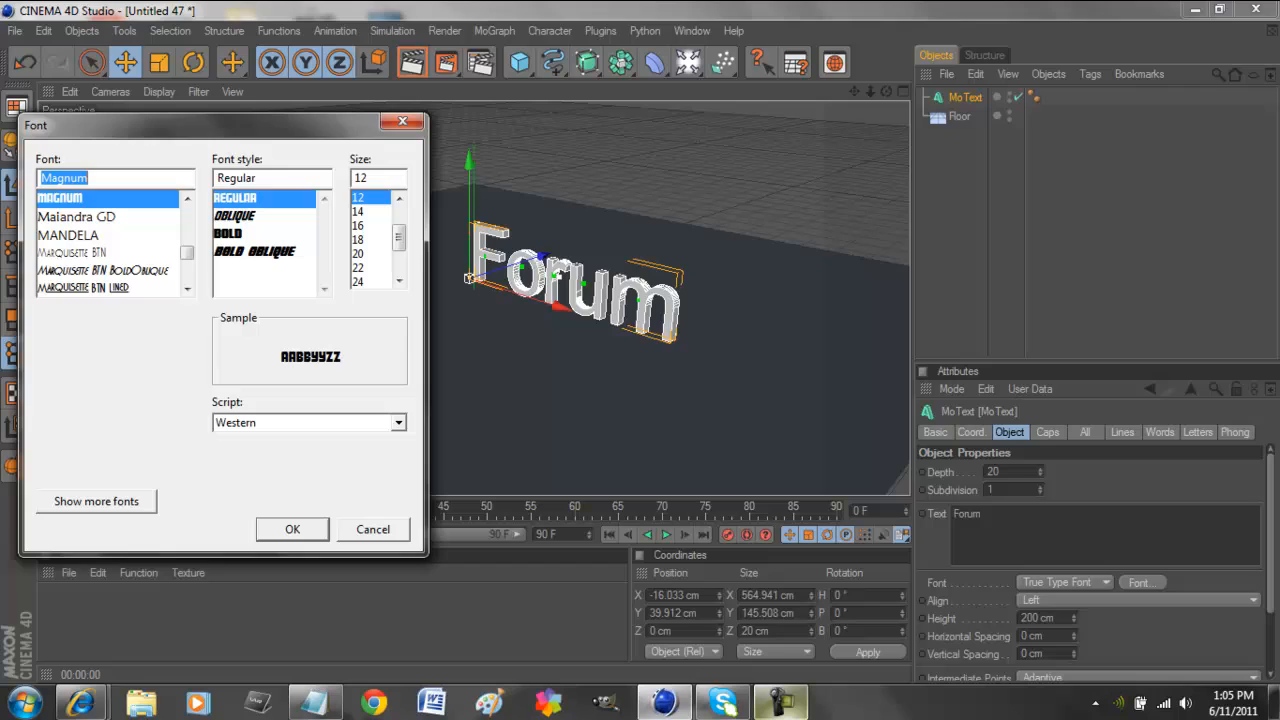
left_click(292, 529)
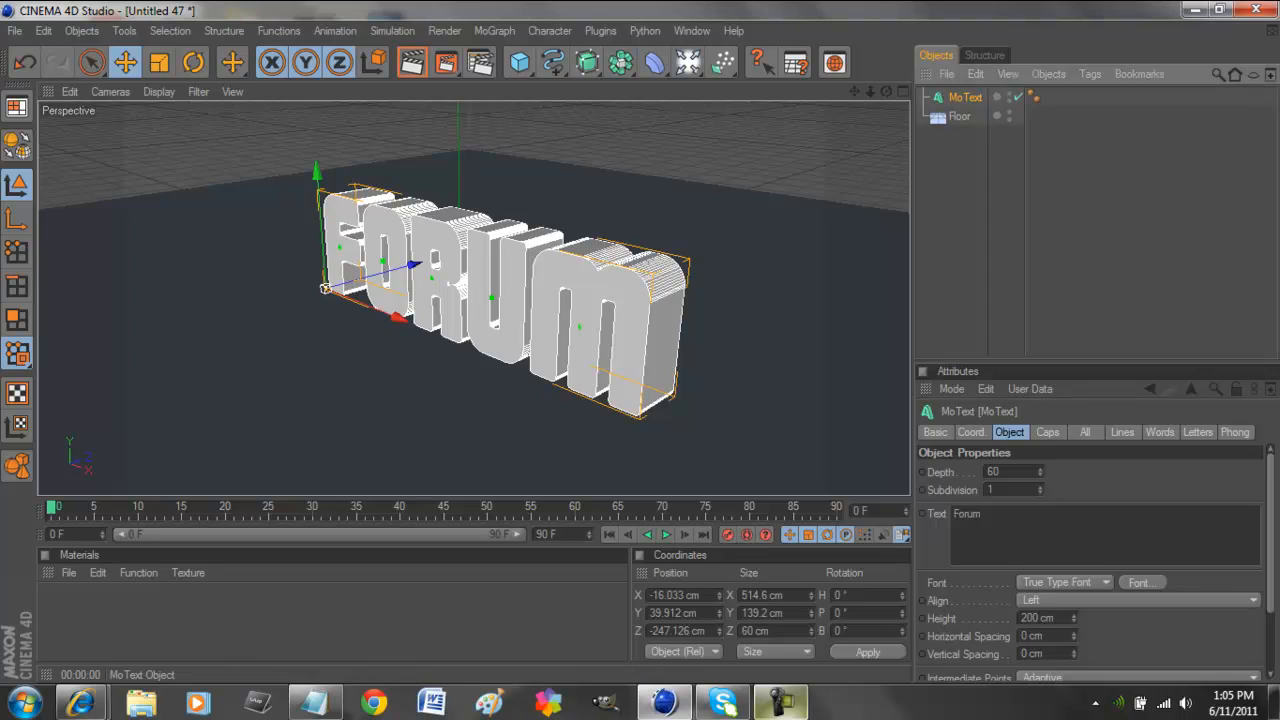
Rename the MoText object 'Forum' and set both Start and End caps to Fillet Cap.
double_click(965, 97)
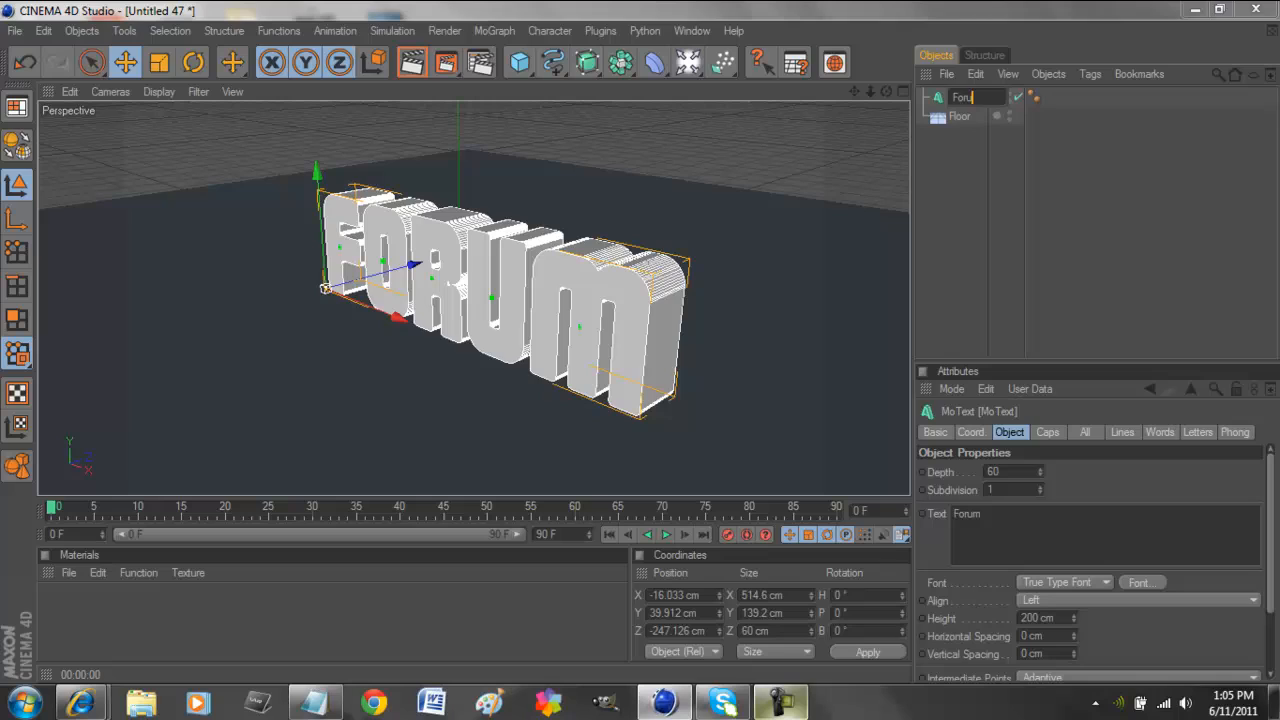
key("Return")
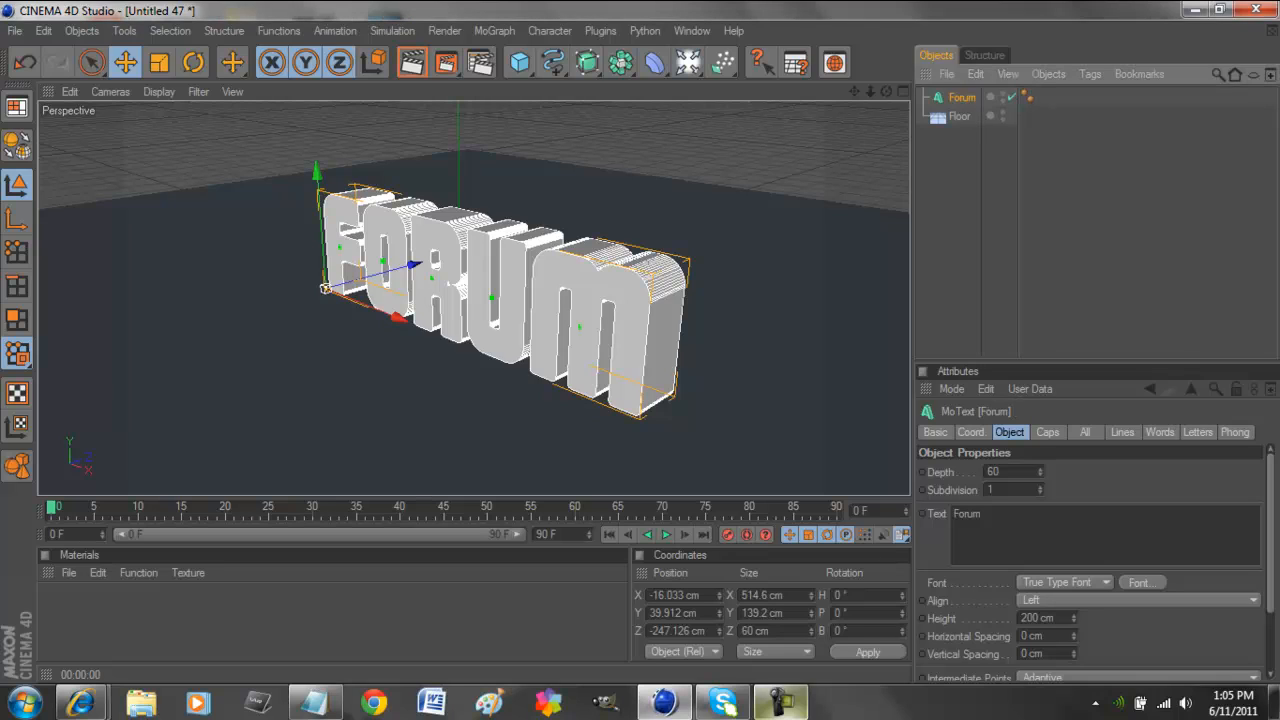
left_click(1047, 432)
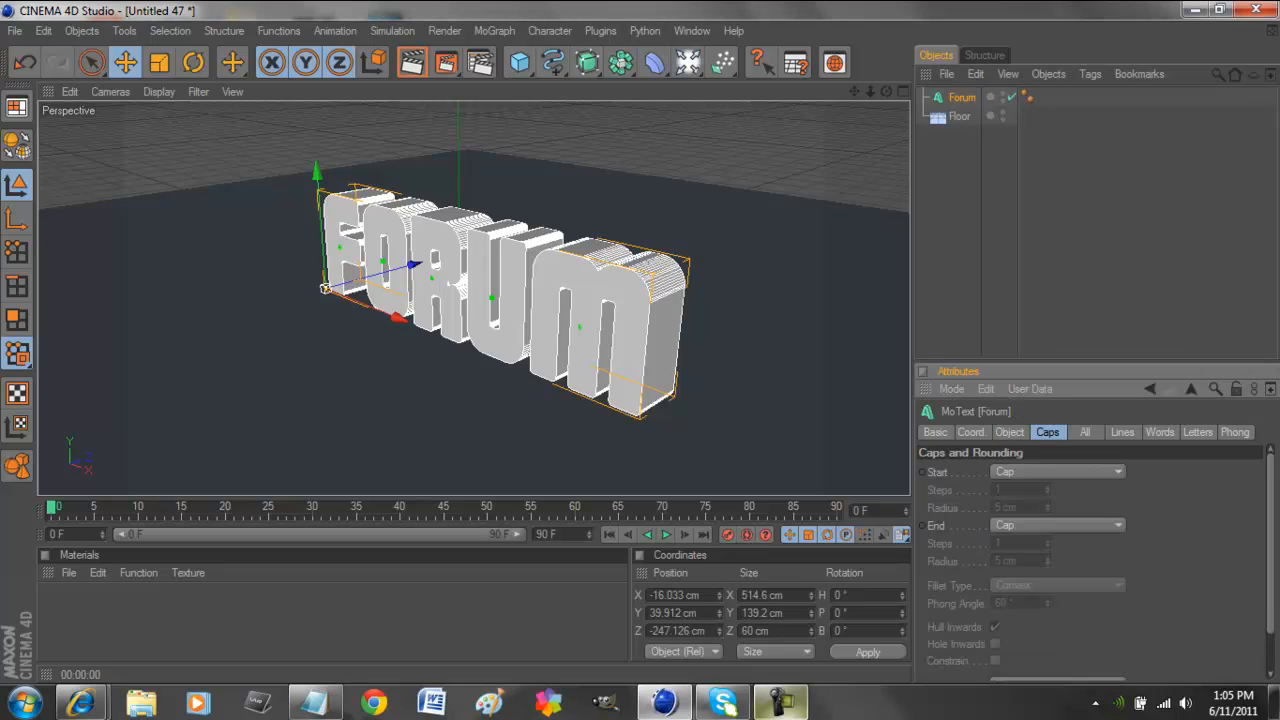
left_click(1057, 471)
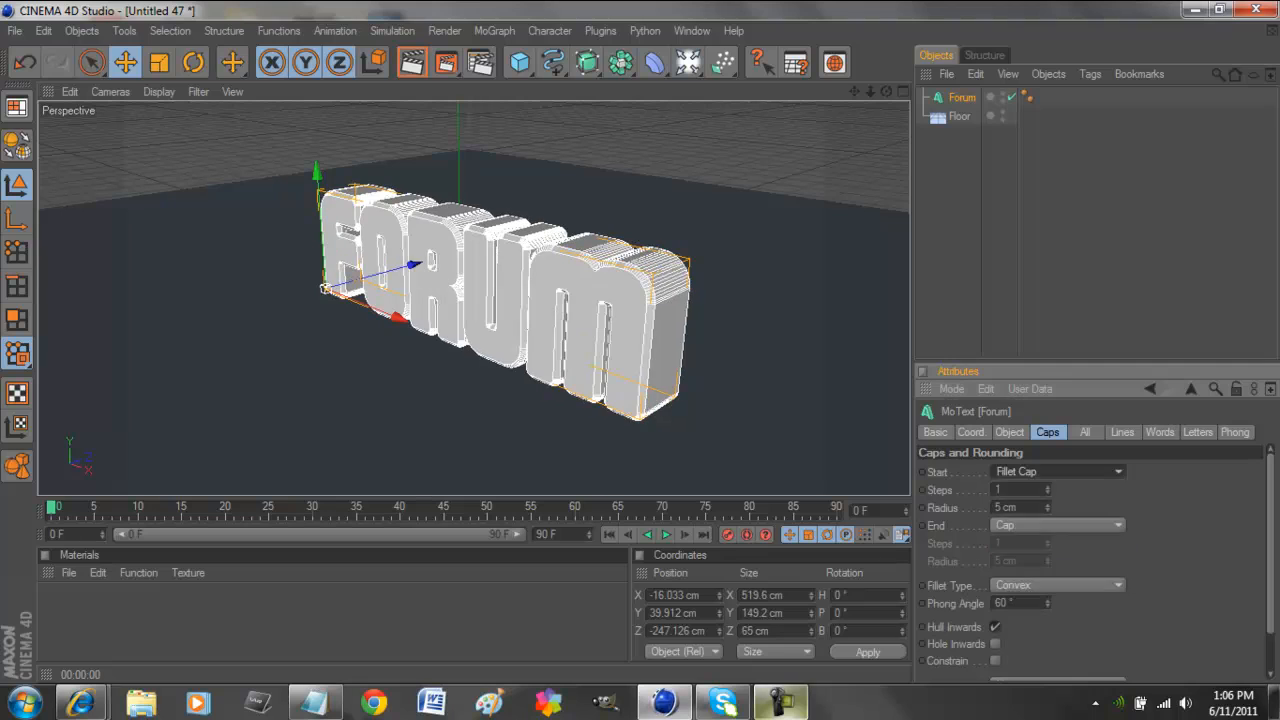
left_click(1057, 524)
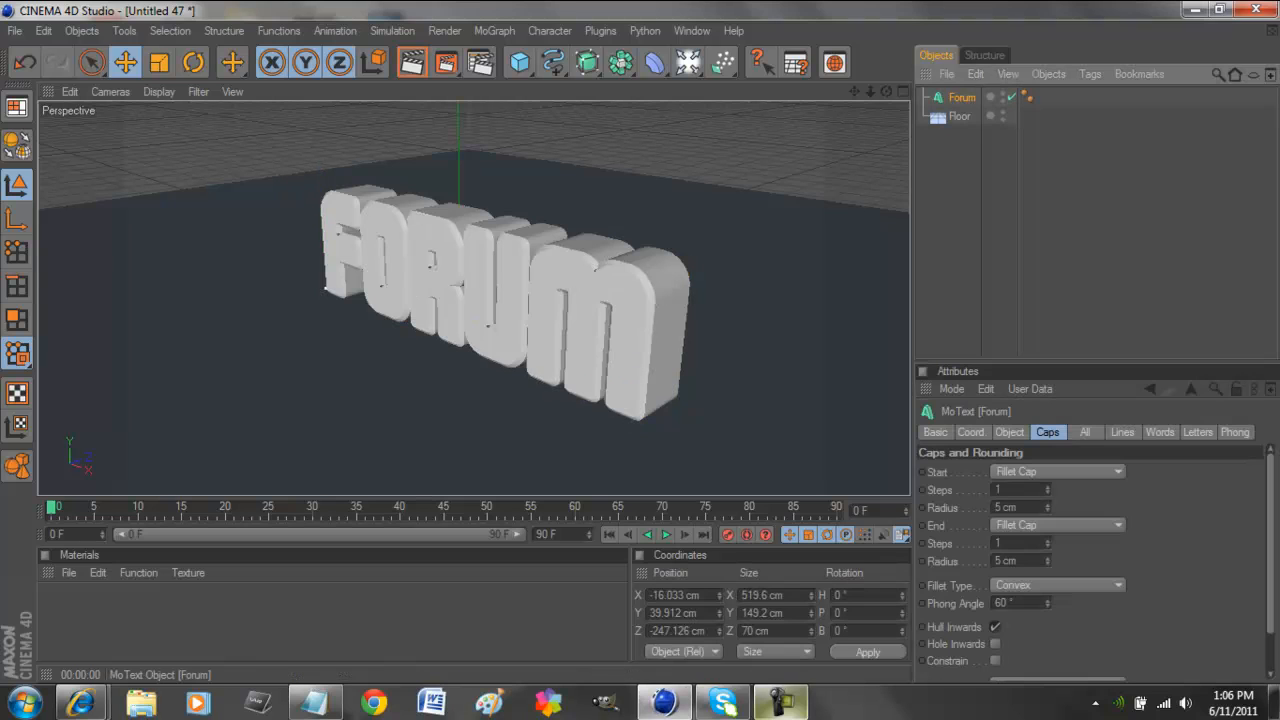
Duplicate Forum, nest Forum.1 under it with 7 cm cap radius, and offset it on Z.
left_click(490, 300)
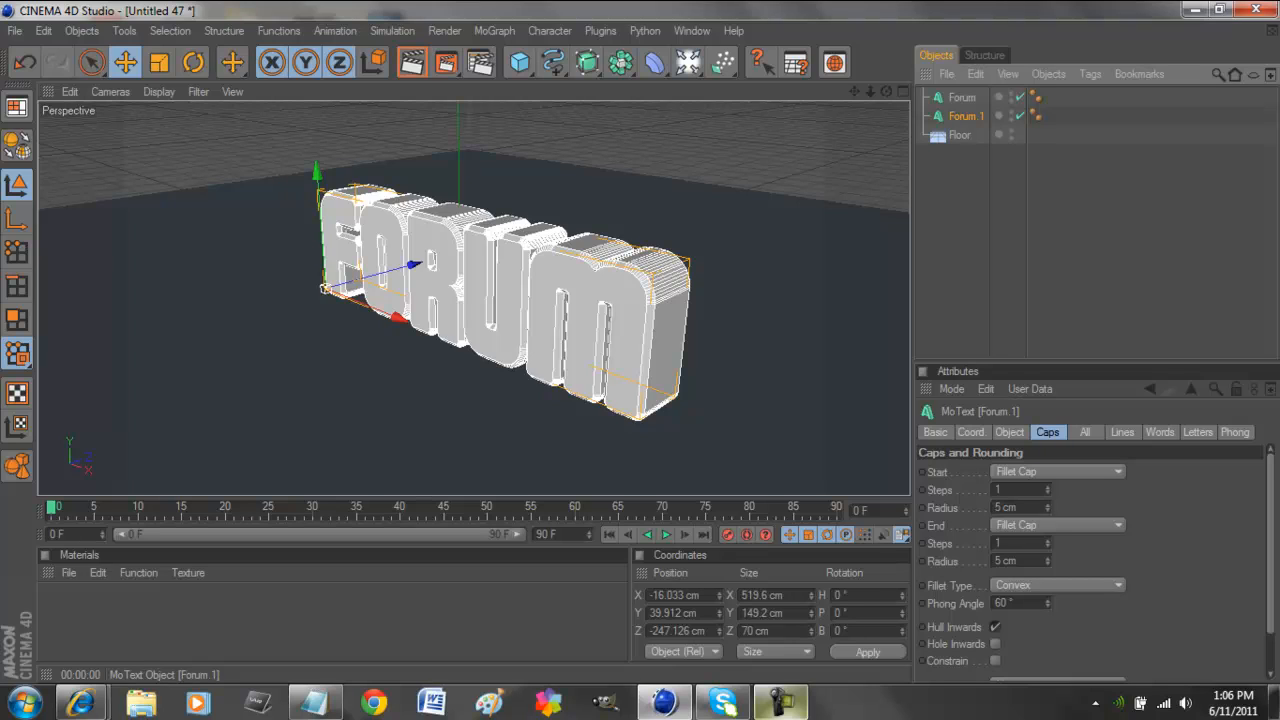
left_click(962, 97)
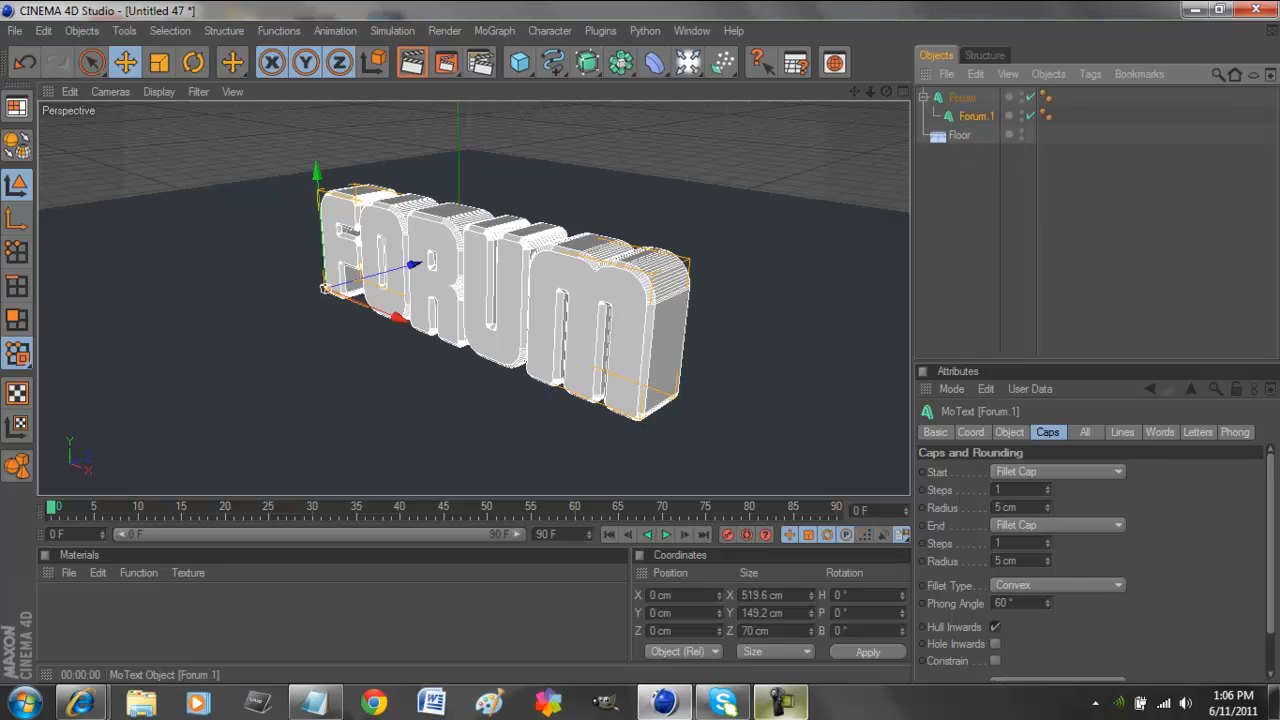
left_click(1009, 431)
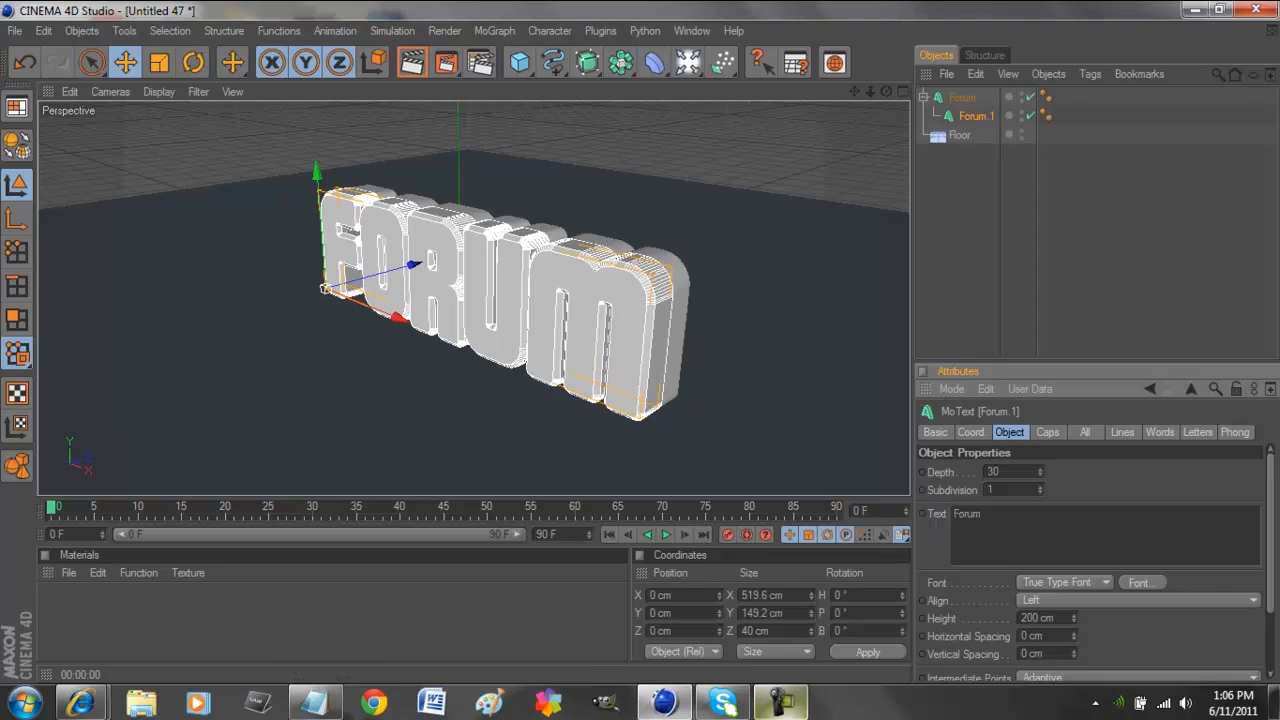
left_click(1047, 432)
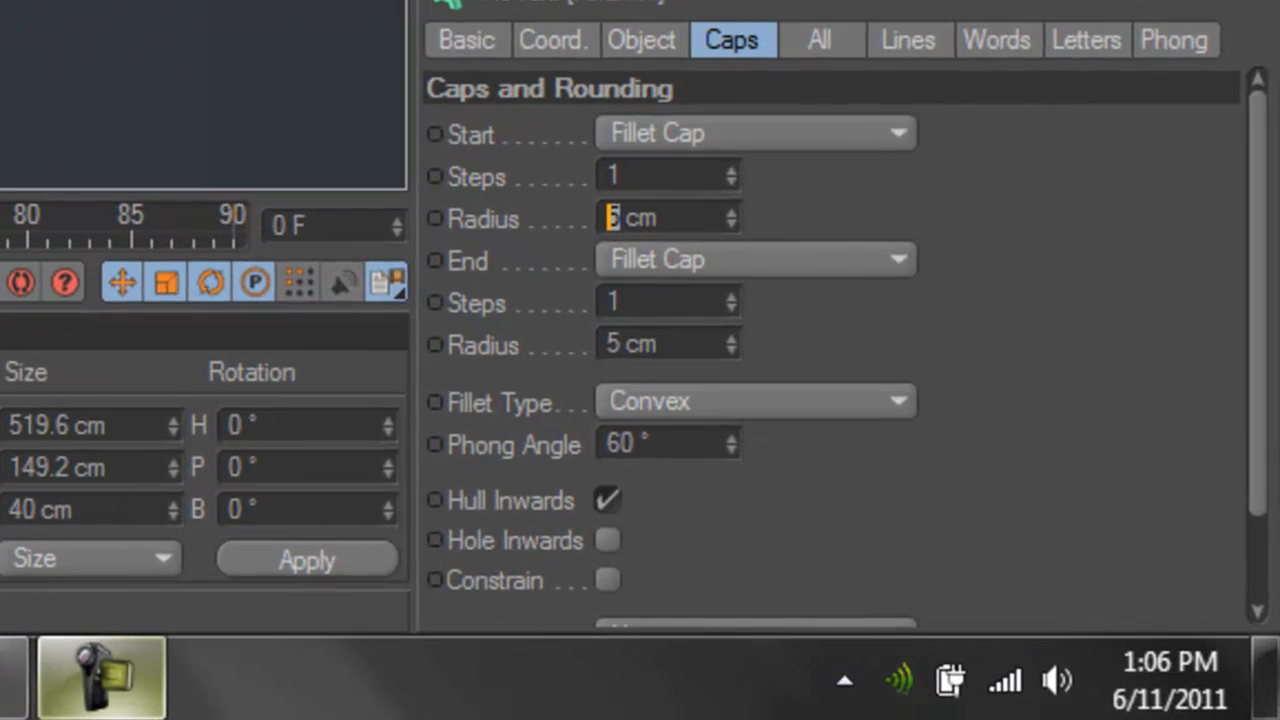
type("7")
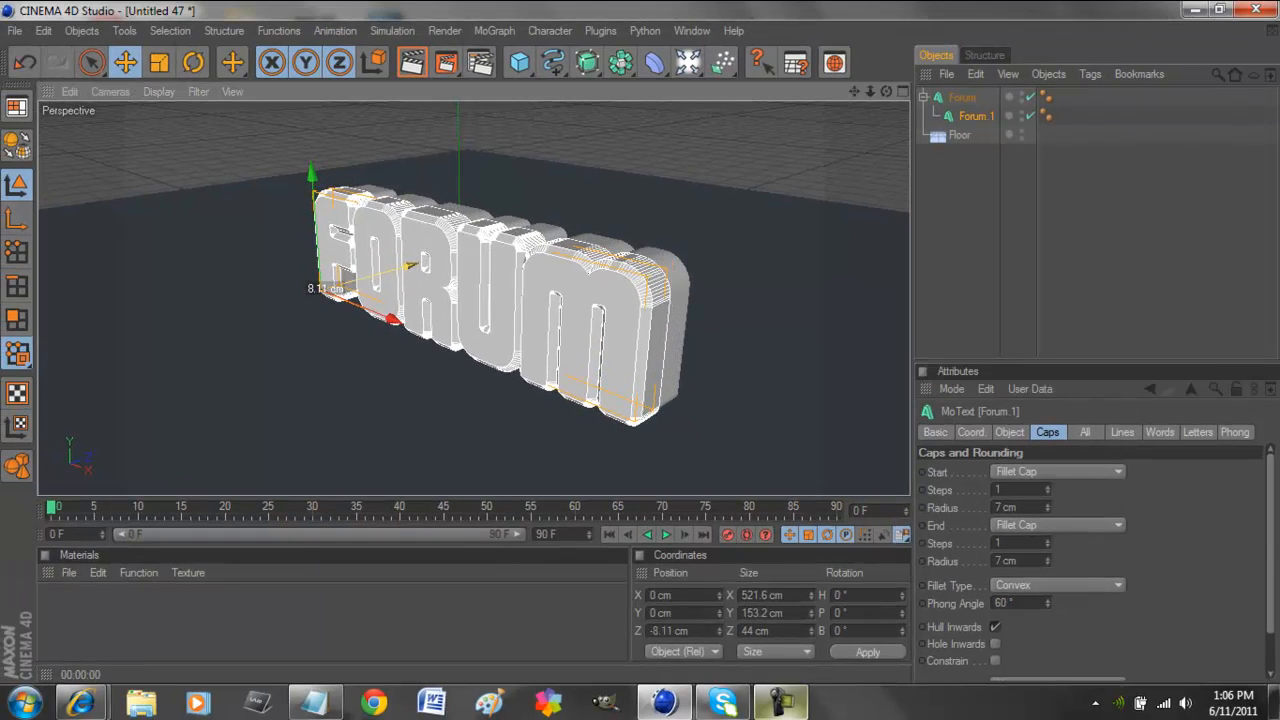
left_click_drag(390, 318, 405, 318)
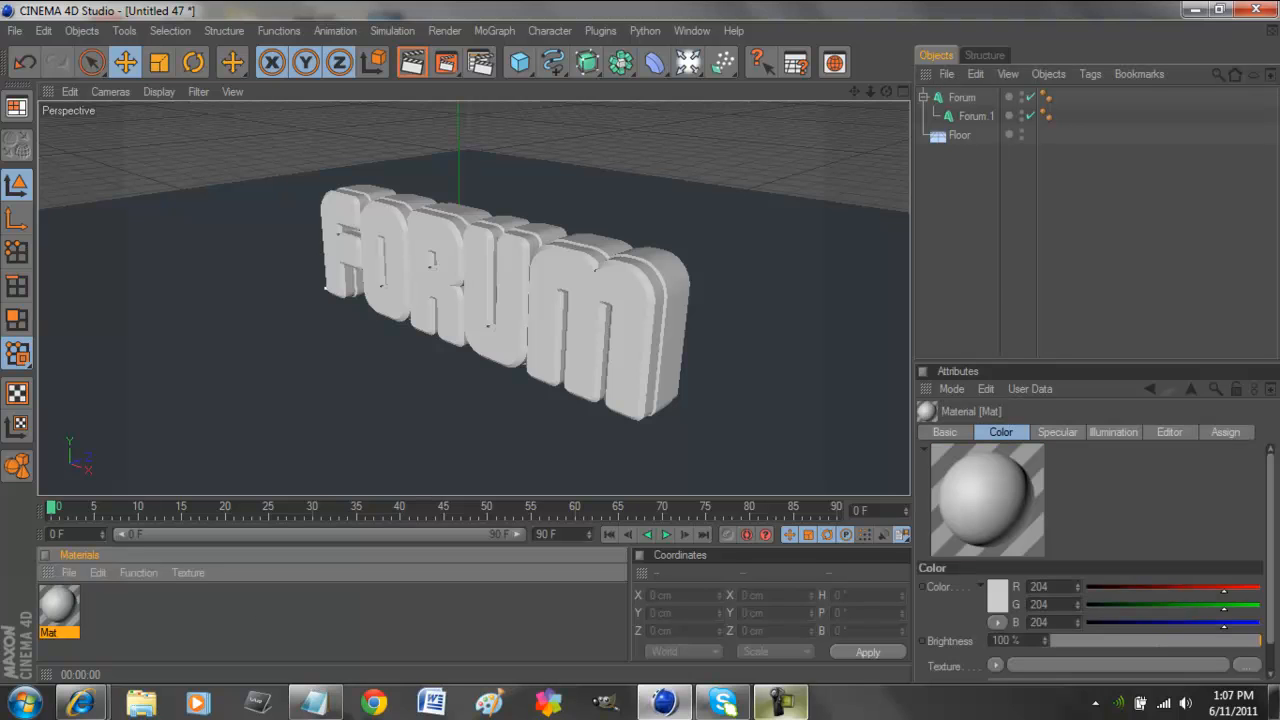
Give Mat a pure red colour and enable Reflection at 10% brightness.
double_click(58, 605)
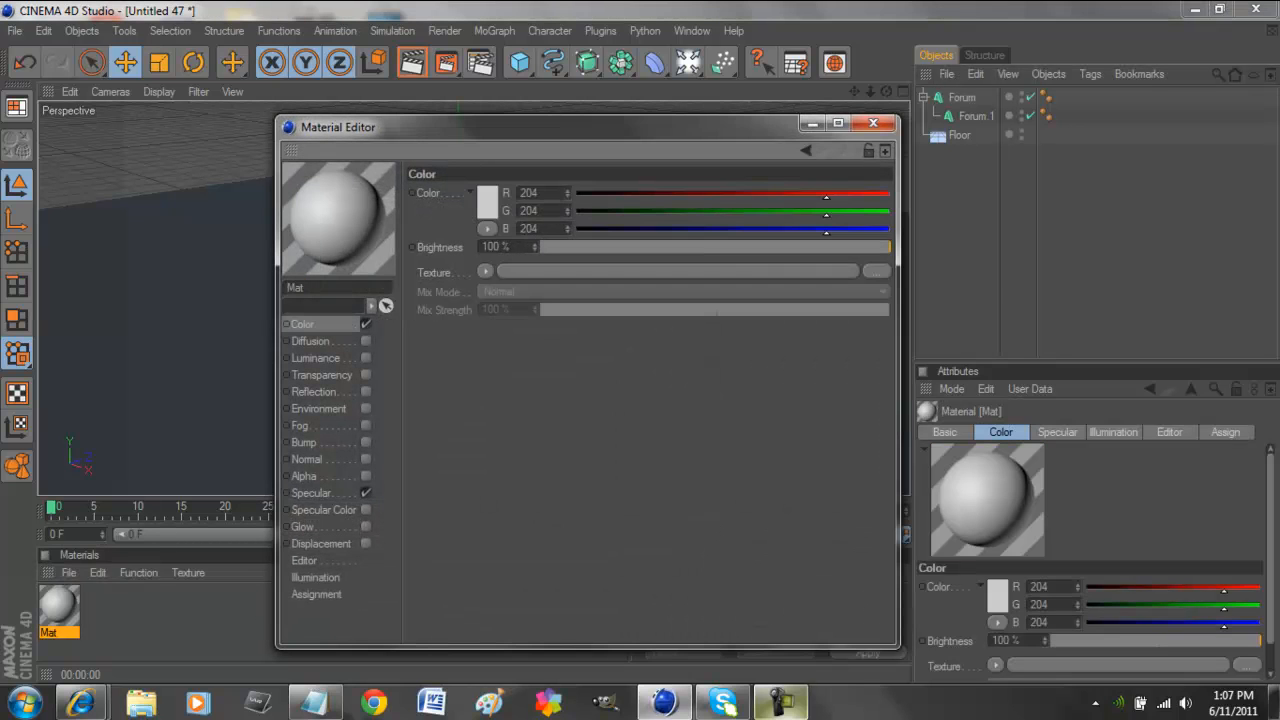
left_click(487, 192)
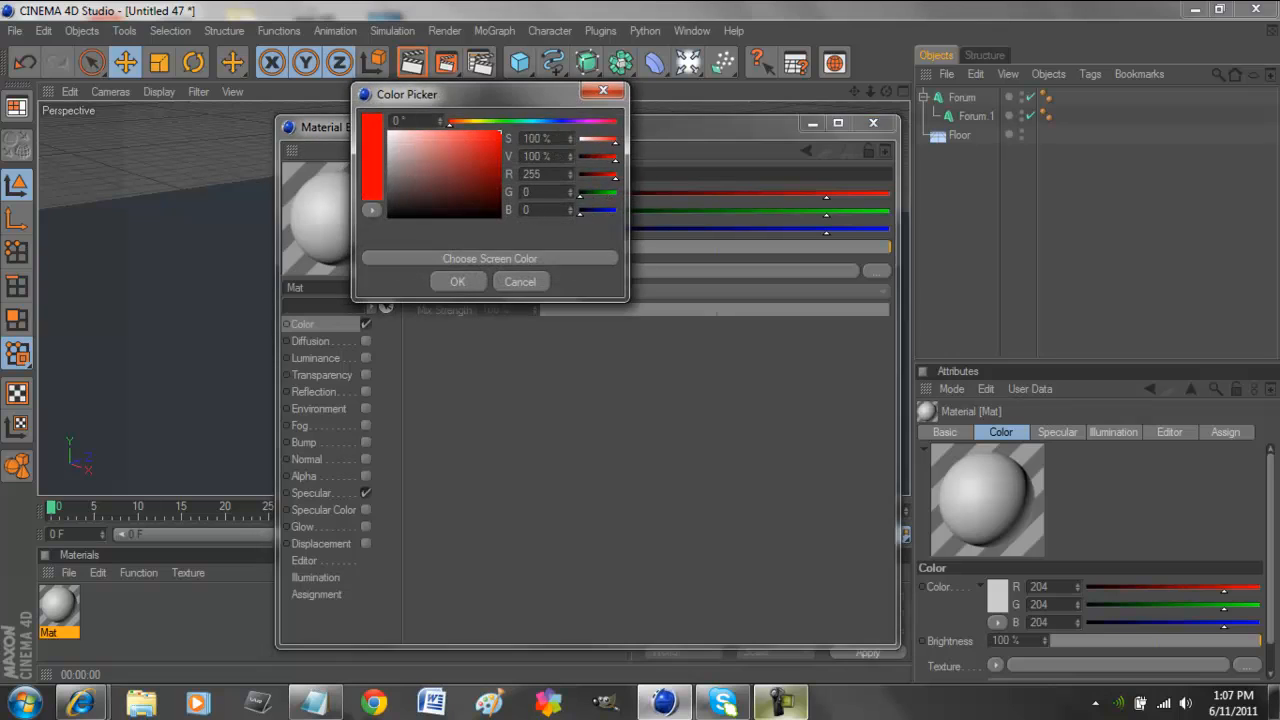
left_click(457, 281)
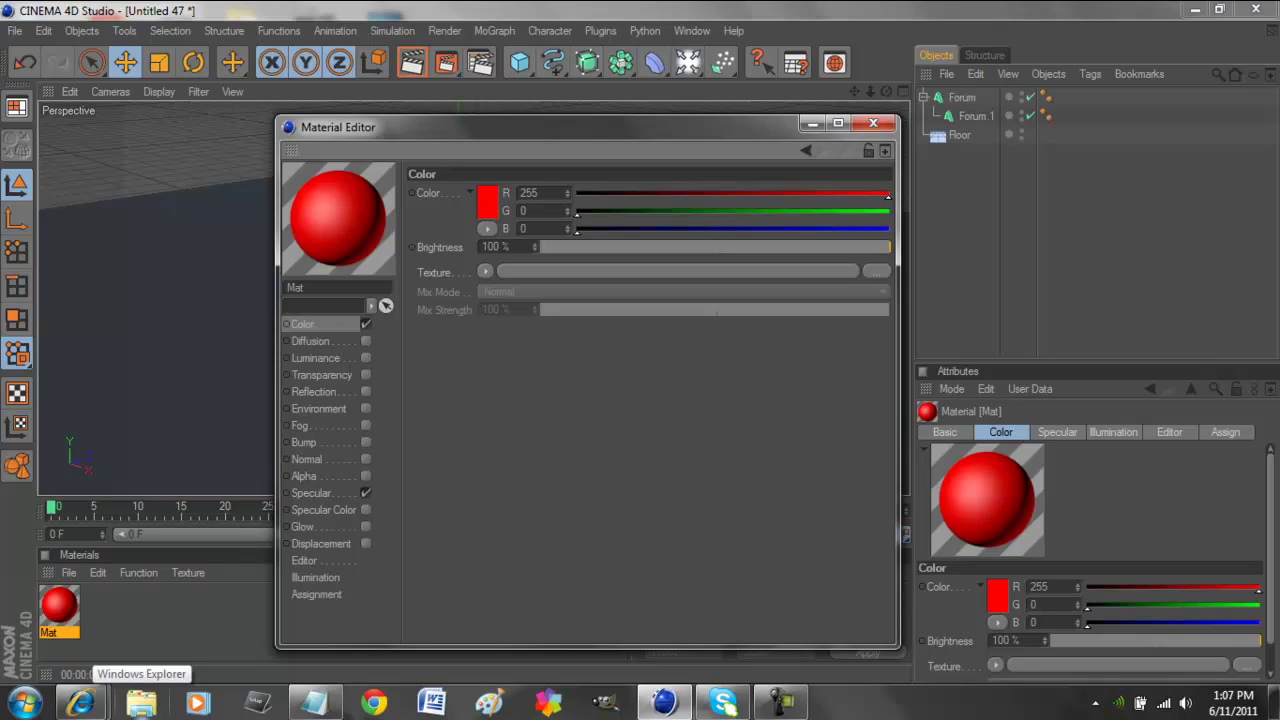
left_click(313, 391)
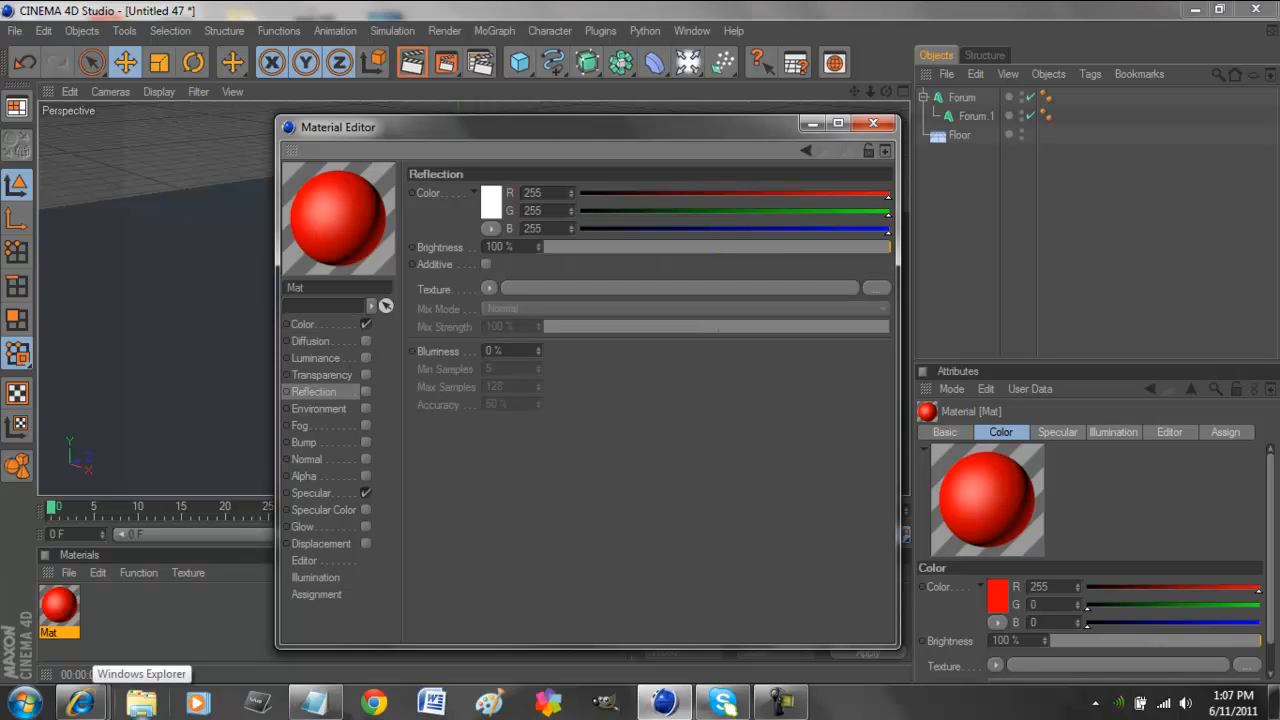
left_click(367, 391)
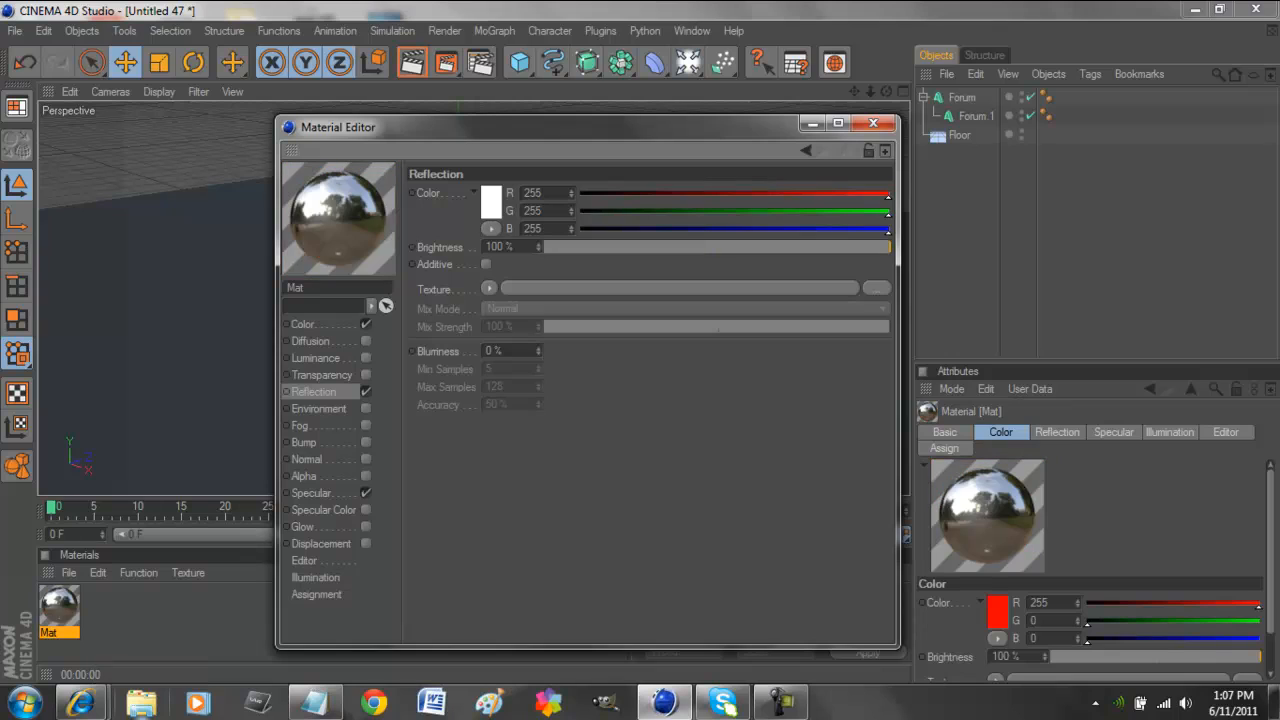
left_click_drag(888, 247, 565, 247)
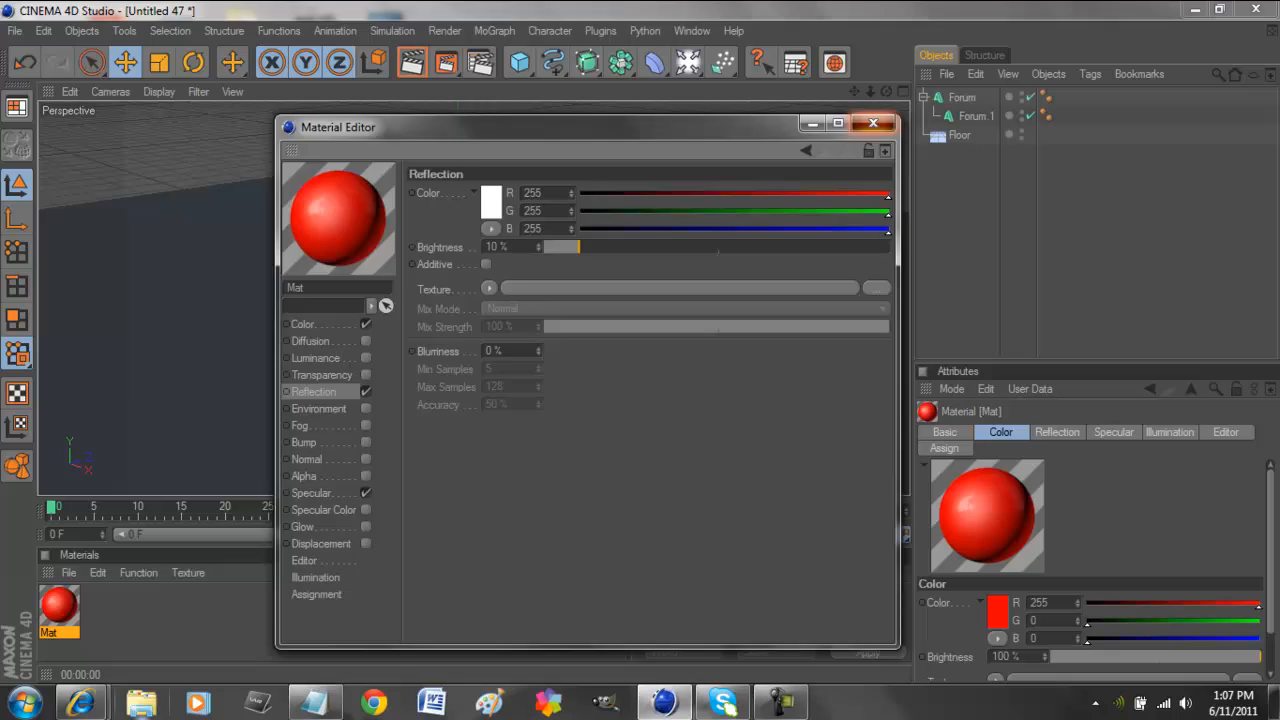
left_click(872, 123)
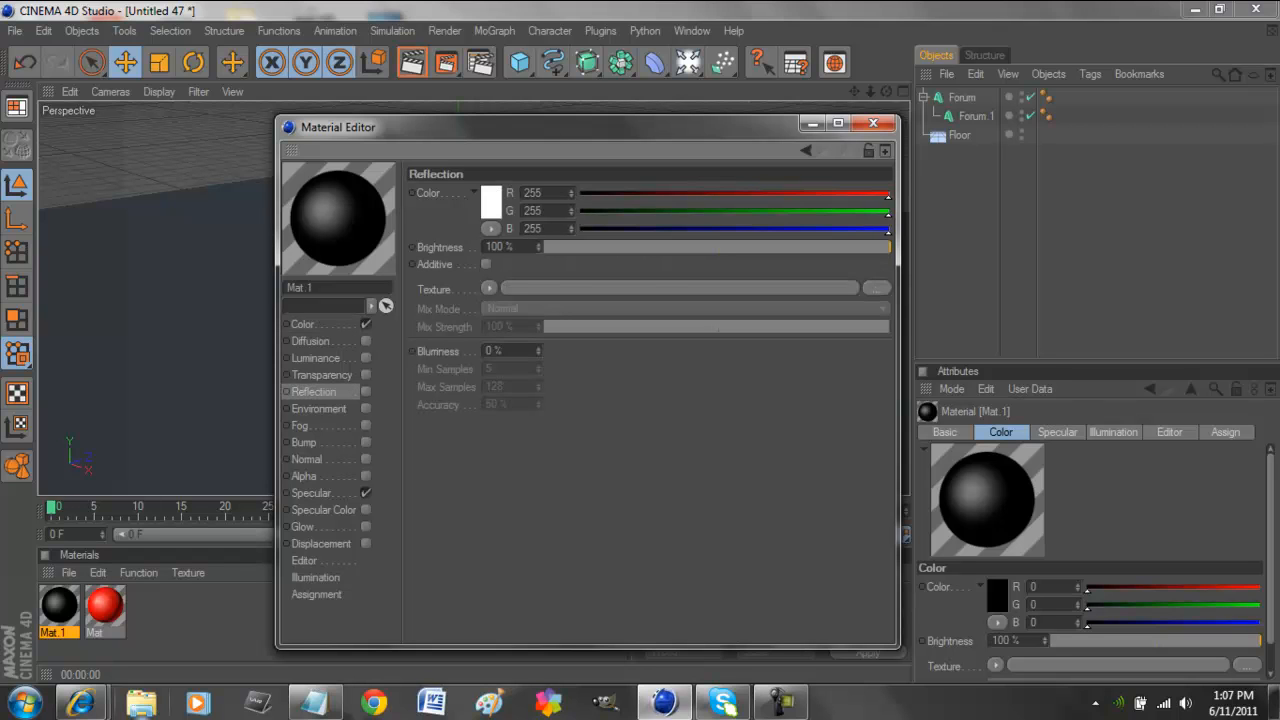
Enable Glow on the black Mat.1 material and adjust its glow strength.
left_click(303, 527)
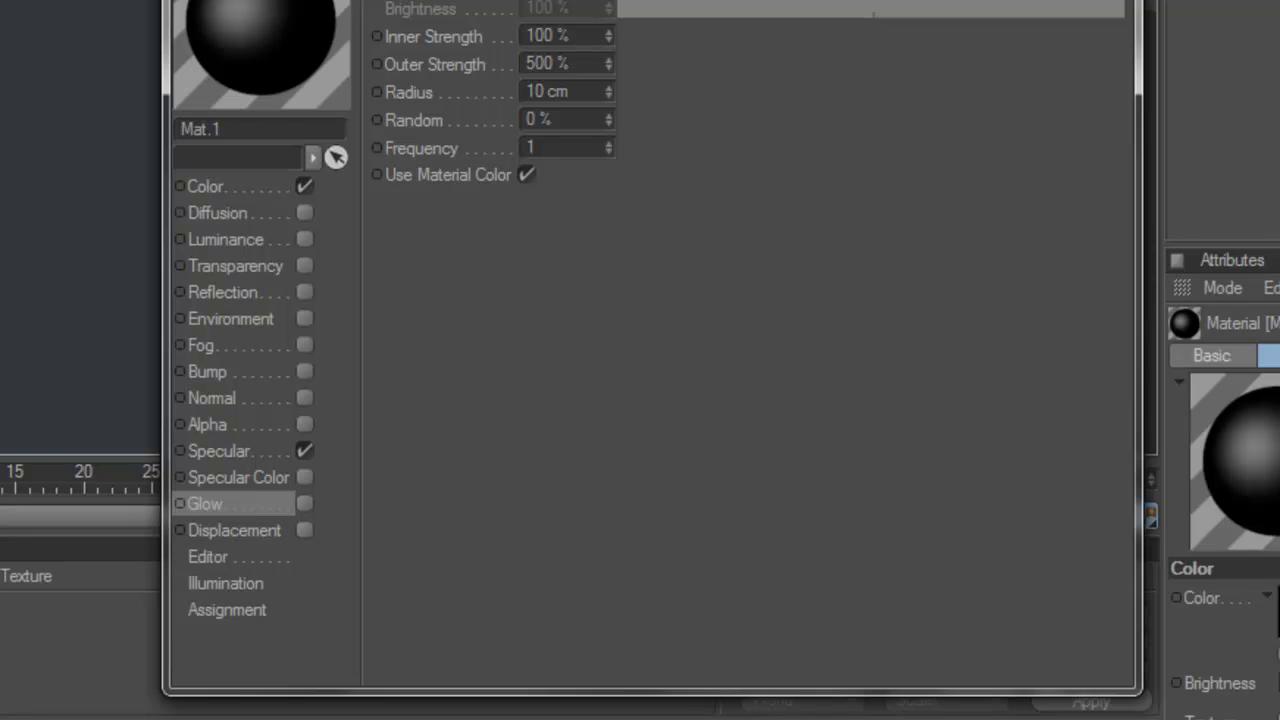
left_click(305, 503)
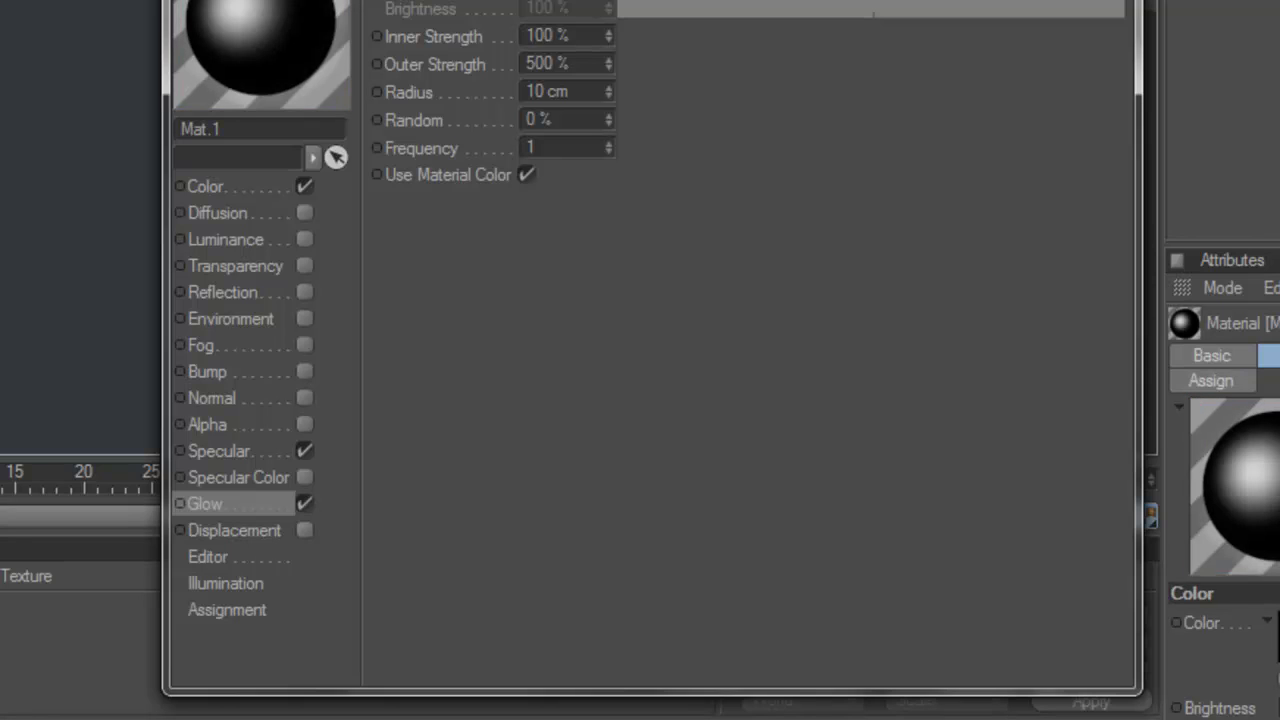
triple_click(540, 63)
type("100")
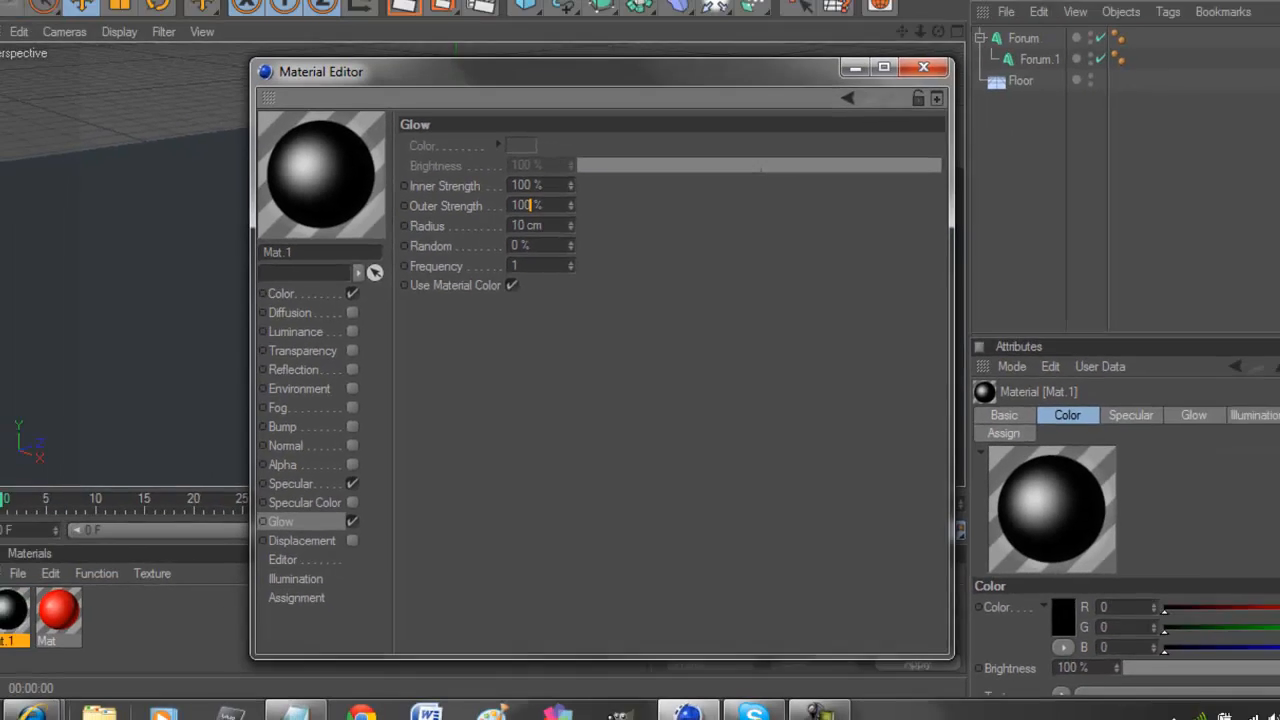
left_click(923, 67)
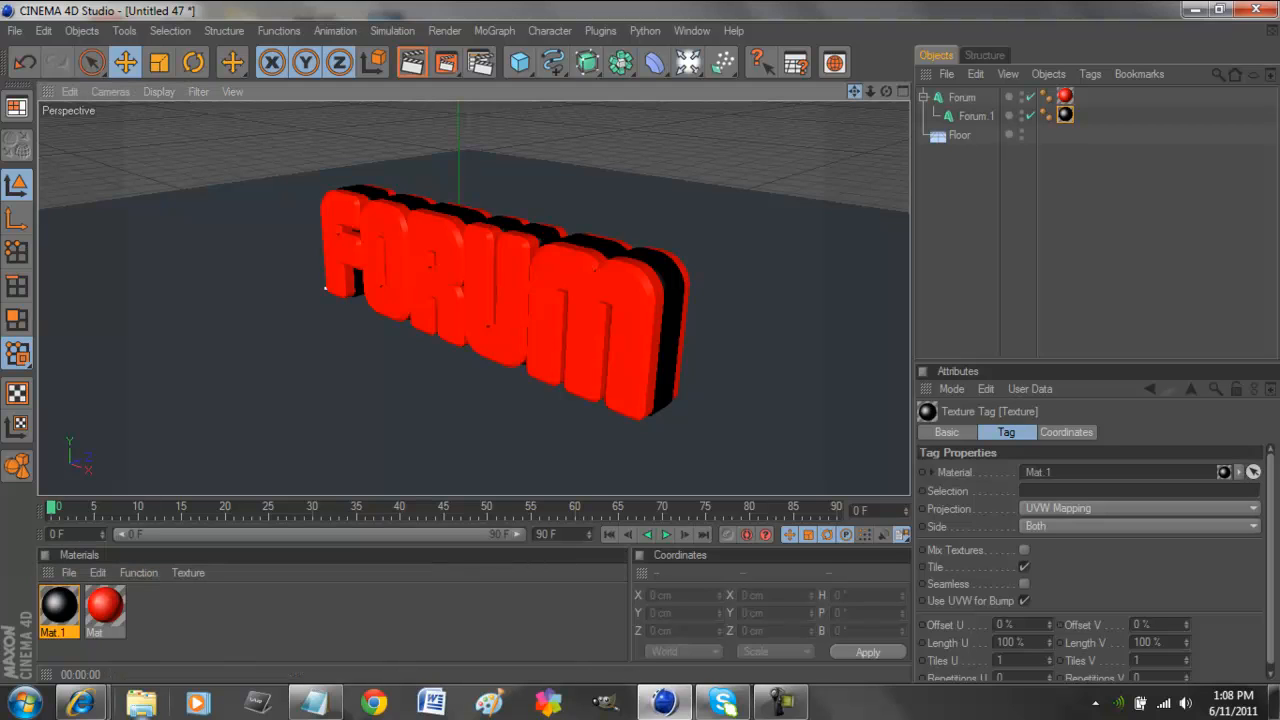
Orbit the view around the FORUM text and create a new material, Mat.2.
left_click_drag(500, 300, 480, 290)
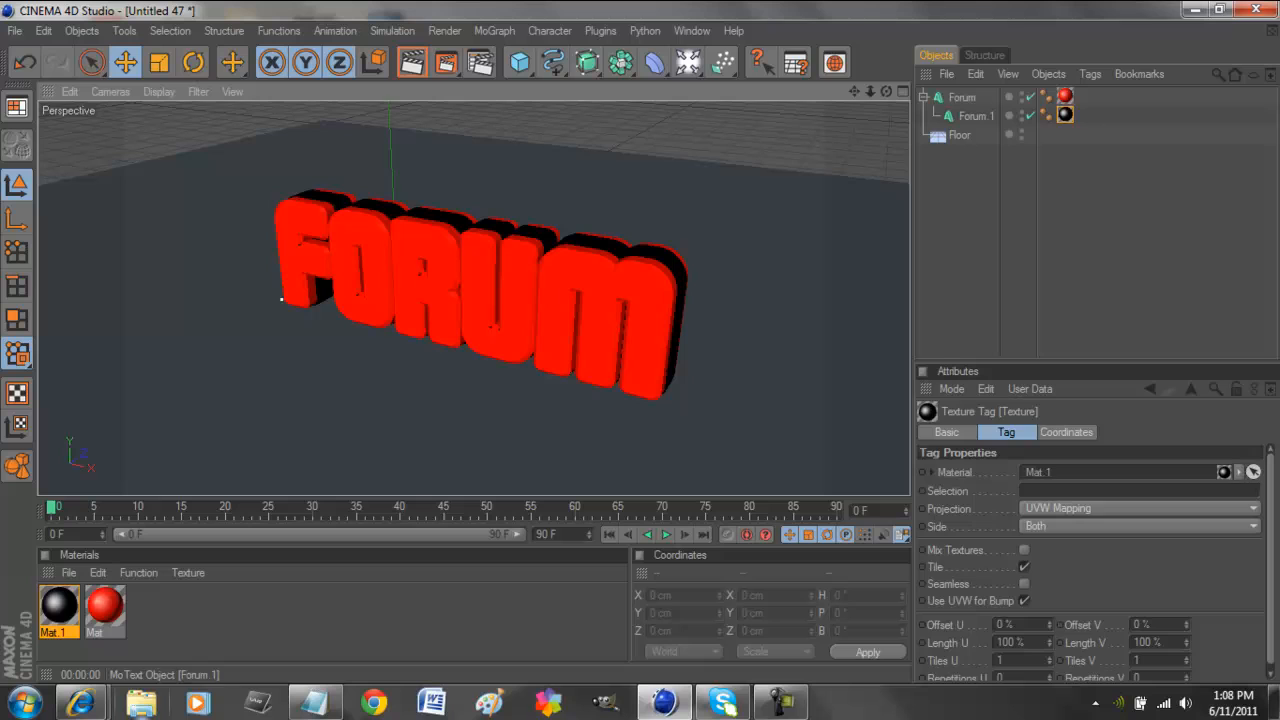
left_click(1064, 114)
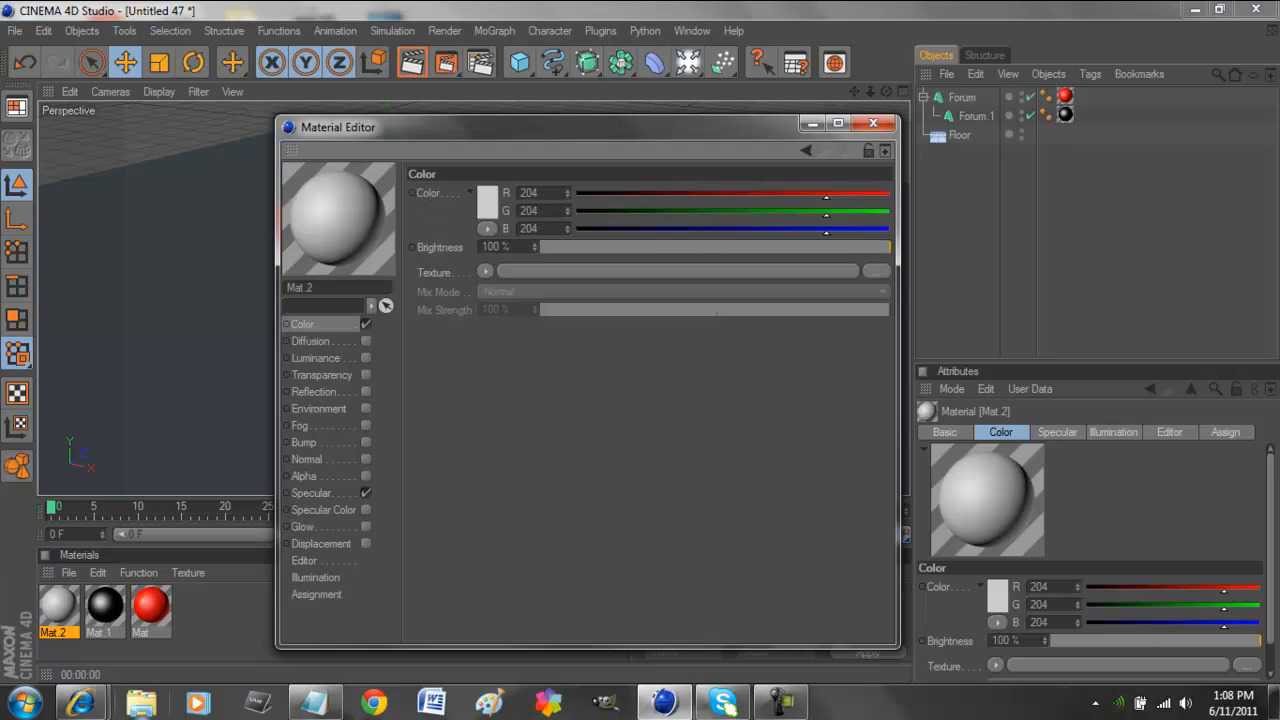
Make Mat.2 pure white (255,255,255) with reflection brightness at 60%.
left_click(487, 193)
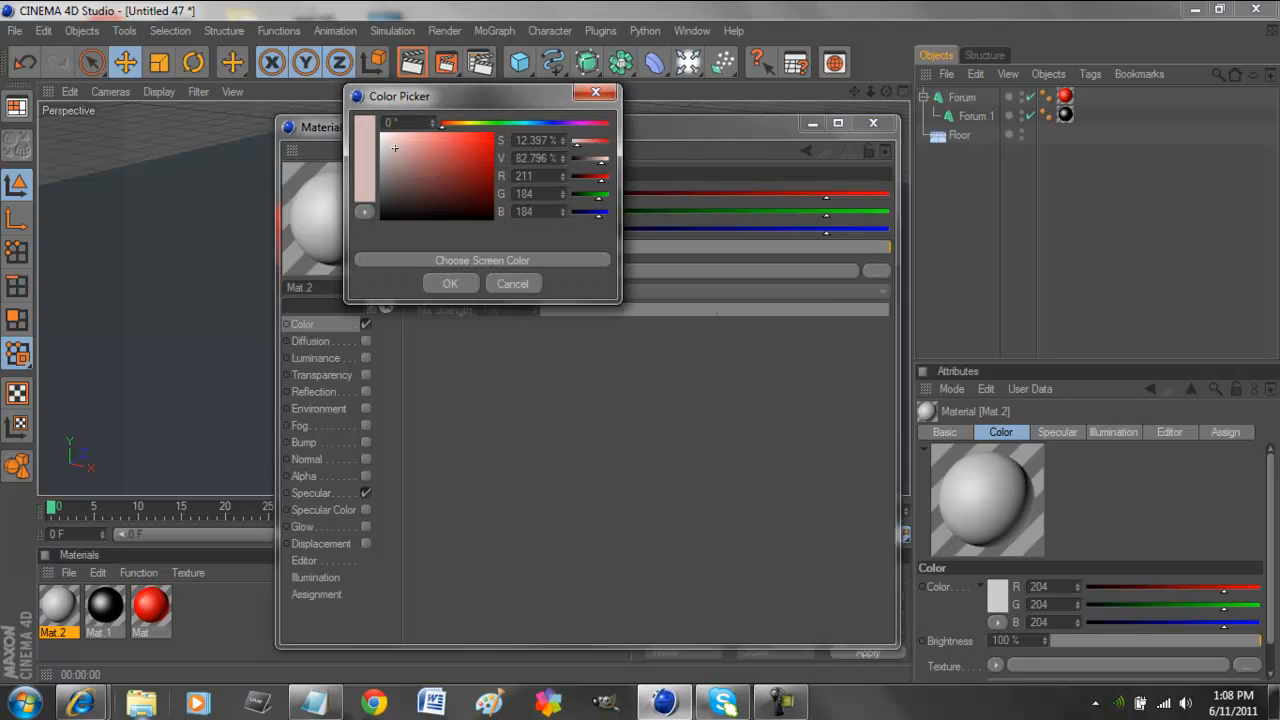
left_click(450, 283)
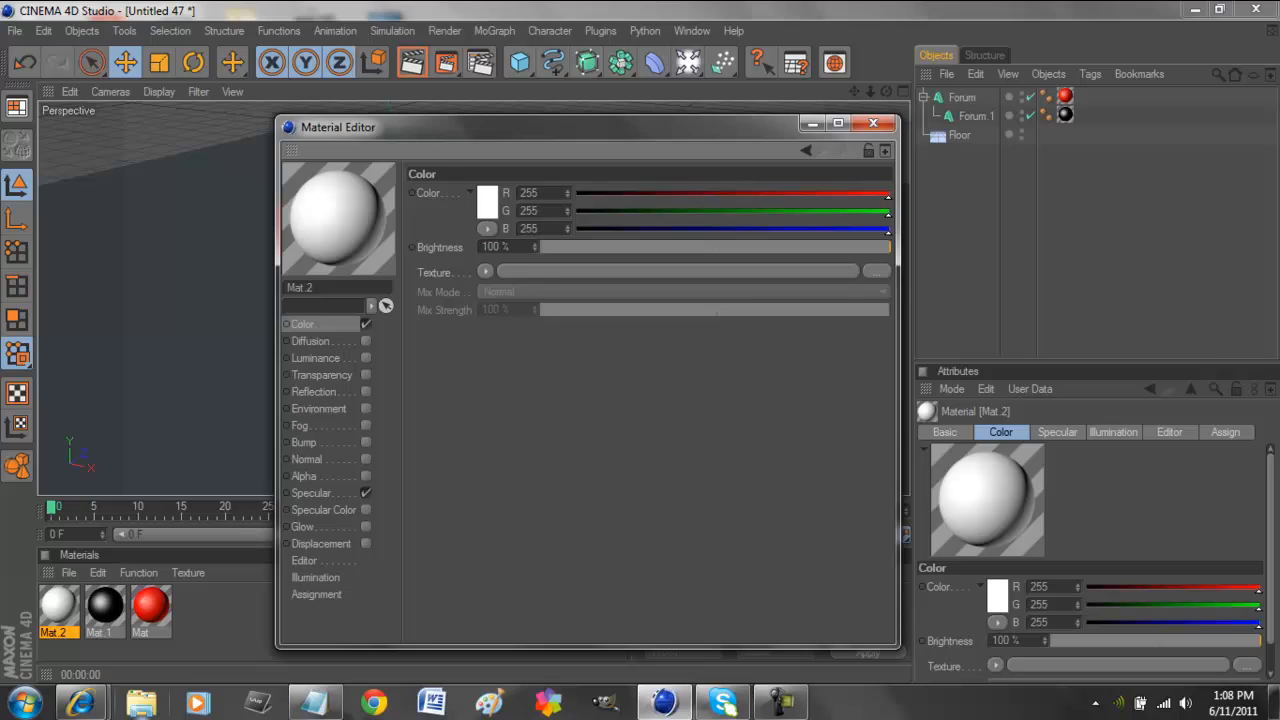
left_click(313, 391)
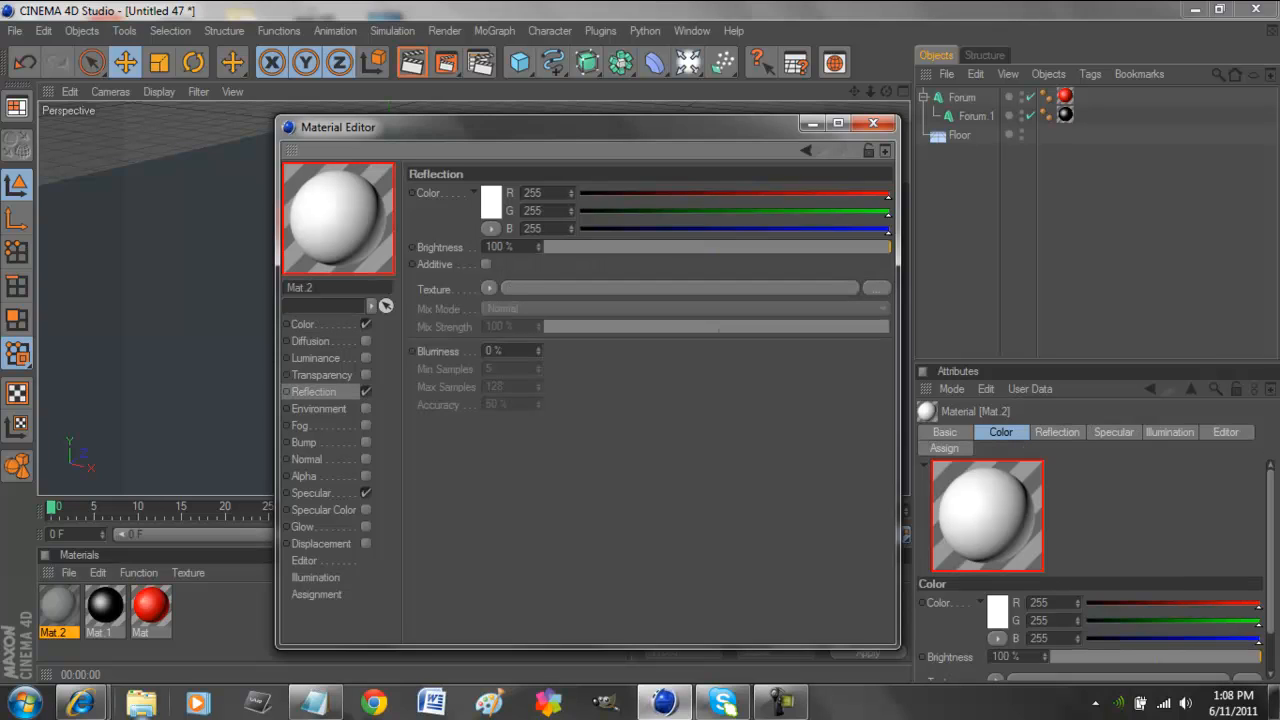
left_click_drag(888, 247, 740, 247)
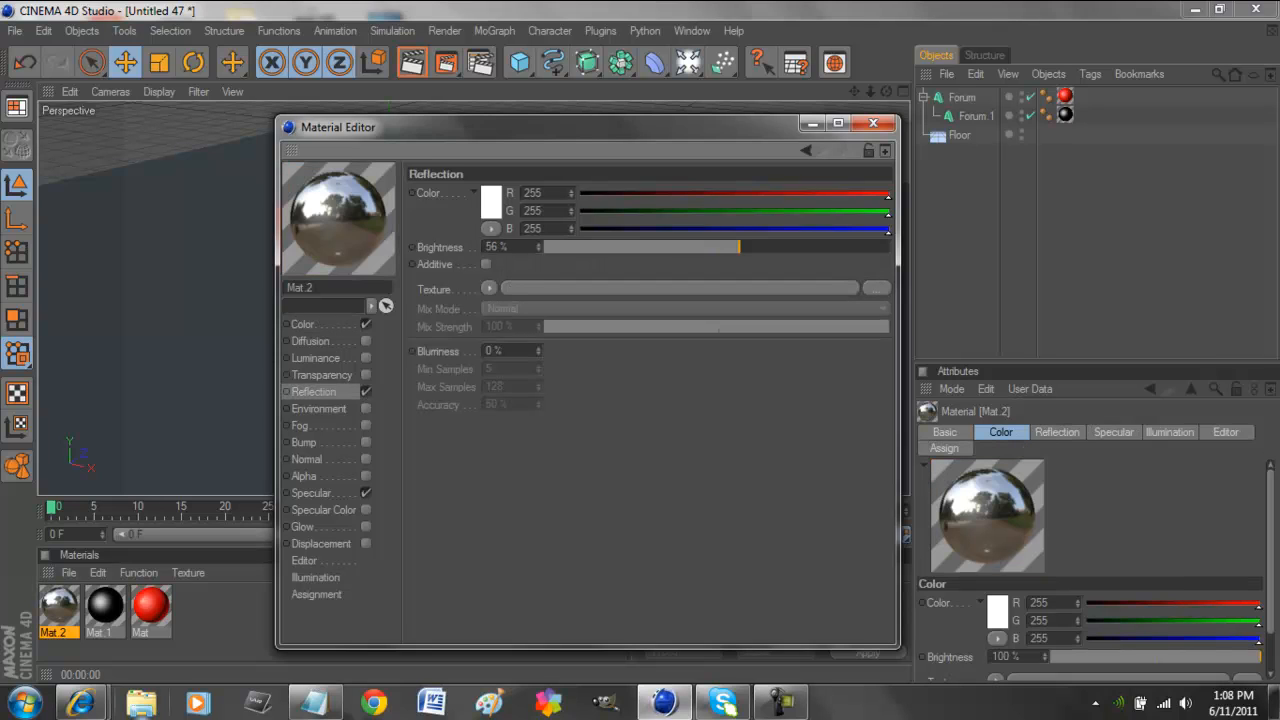
left_click_drag(738, 247, 725, 247)
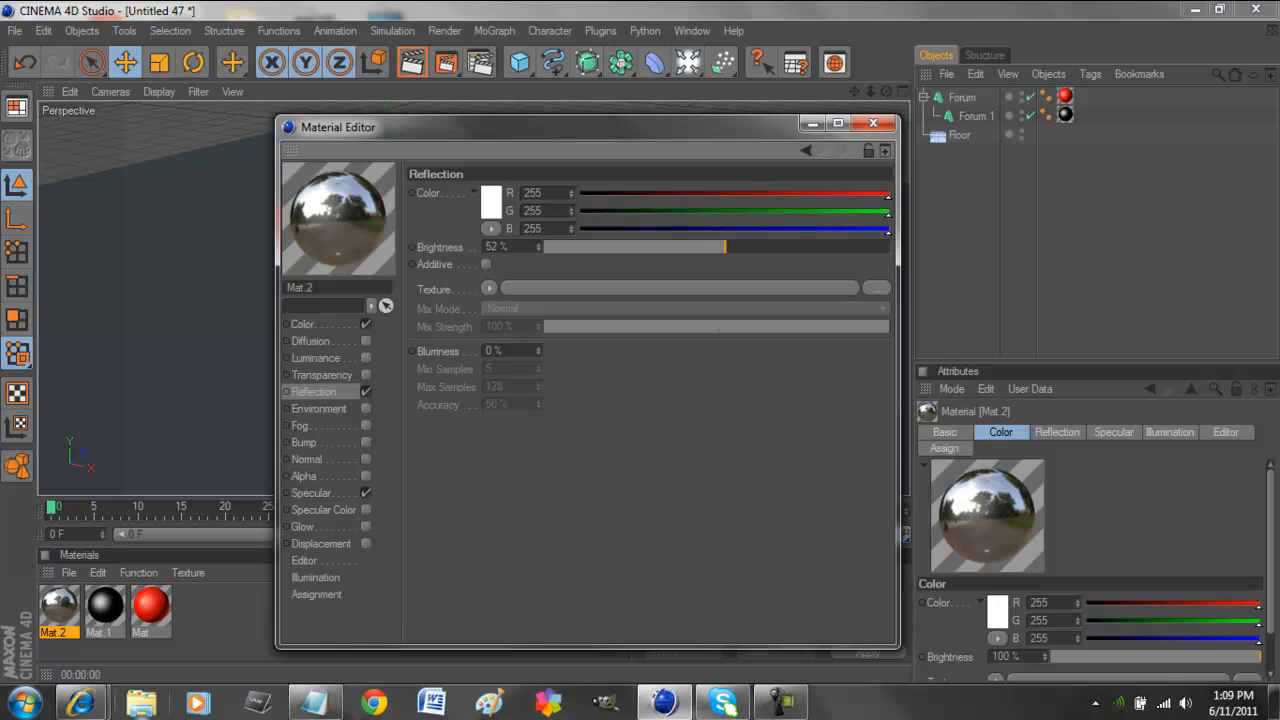
left_click_drag(725, 247, 753, 247)
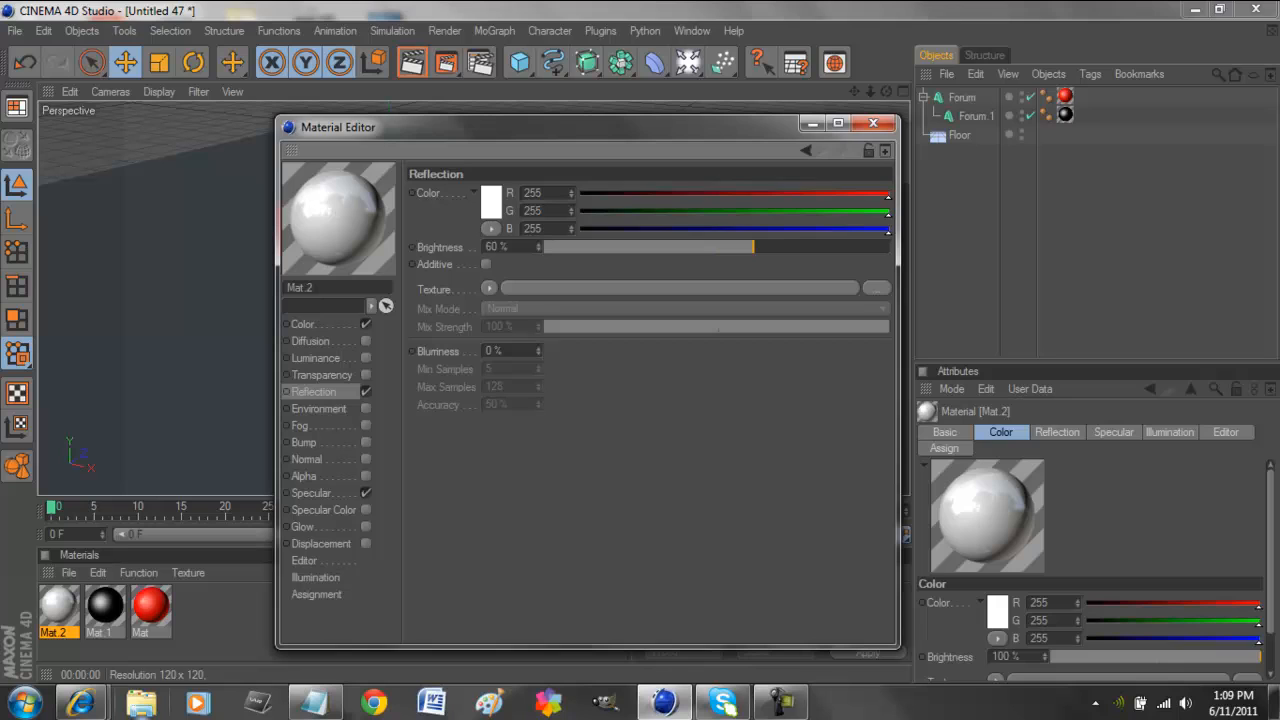
left_click(873, 123)
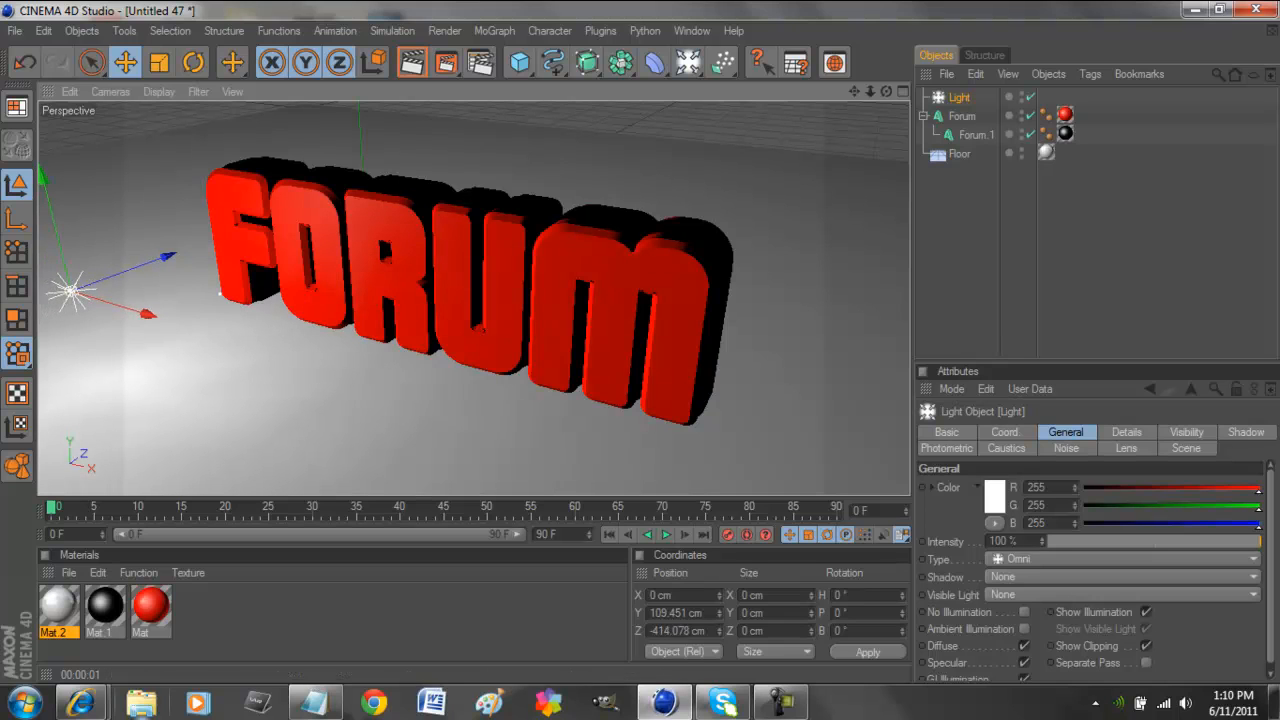
Drag the omni light across the viewport to the front of FORUM's lower-left side.
left_click_drag(70, 290, 195, 325)
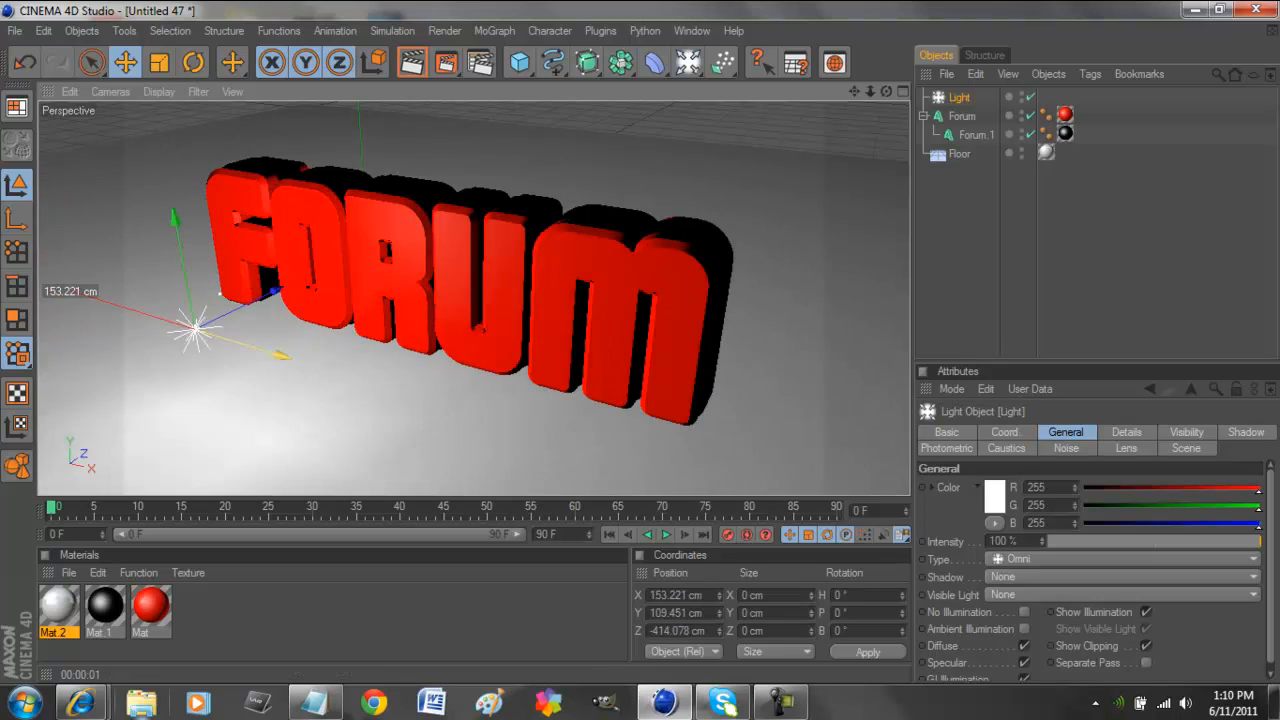
left_click_drag(195, 325, 213, 355)
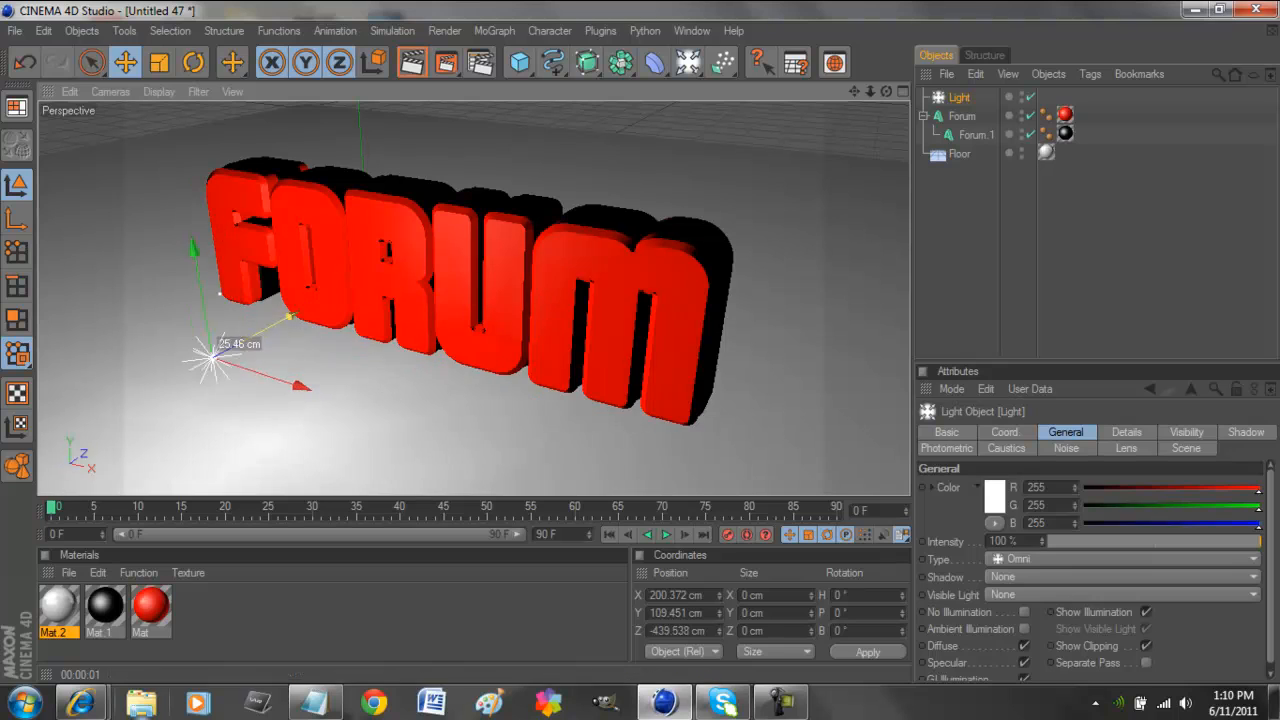
left_click_drag(215, 355, 120, 405)
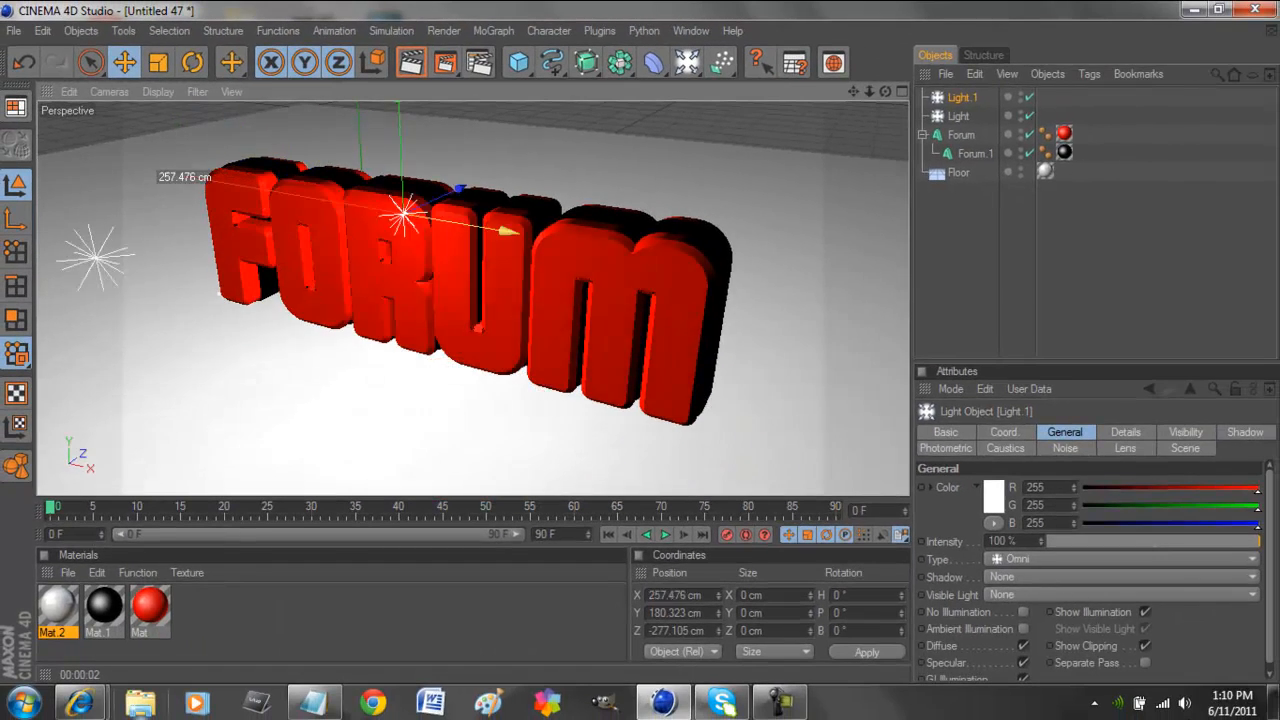
Drag Light.1 to the right end of the FORUM text.
left_click_drag(400, 213, 680, 260)
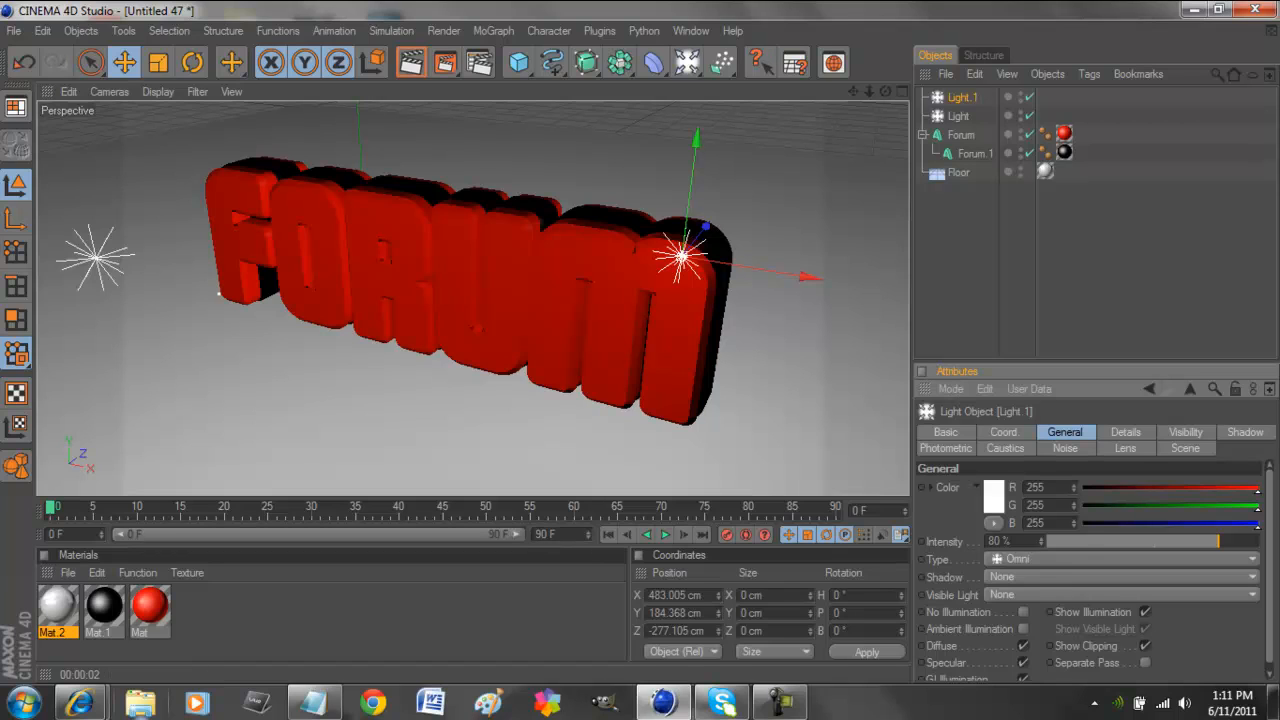
Give Light.1 a star-shaped lens flare preset from the Lens tab's Glow list.
left_click(1125, 447)
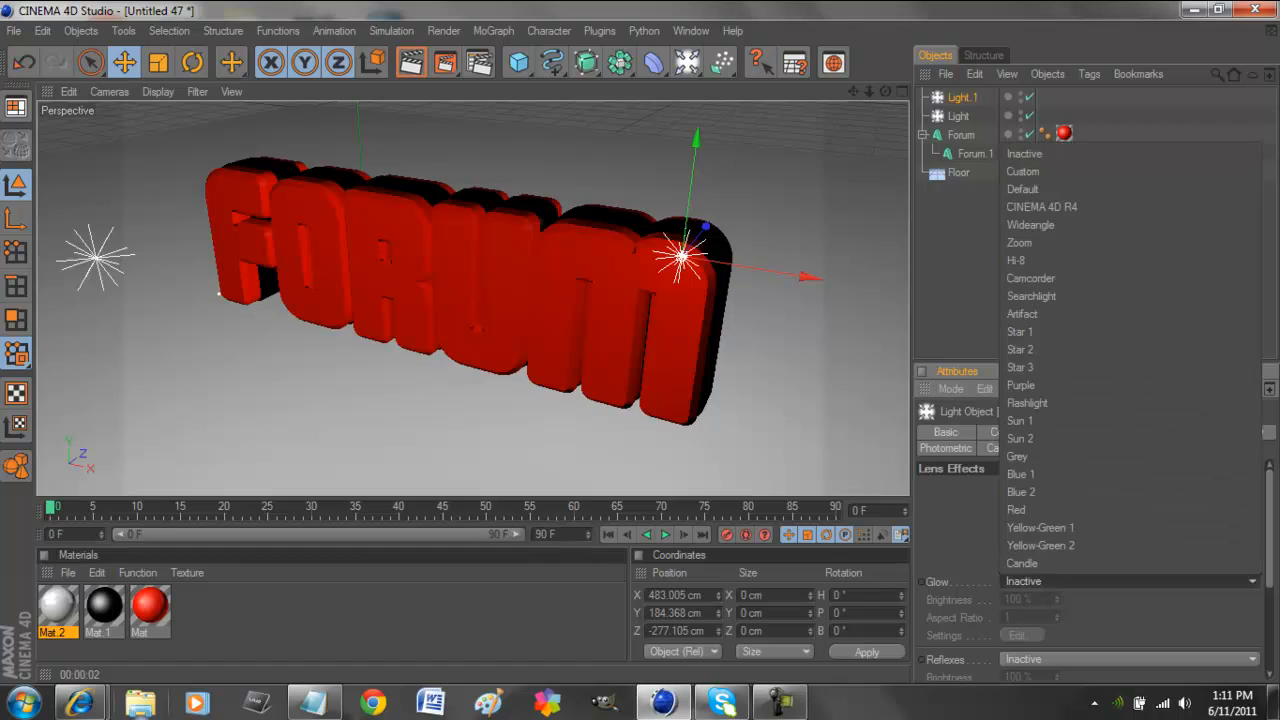
left_click(1022, 313)
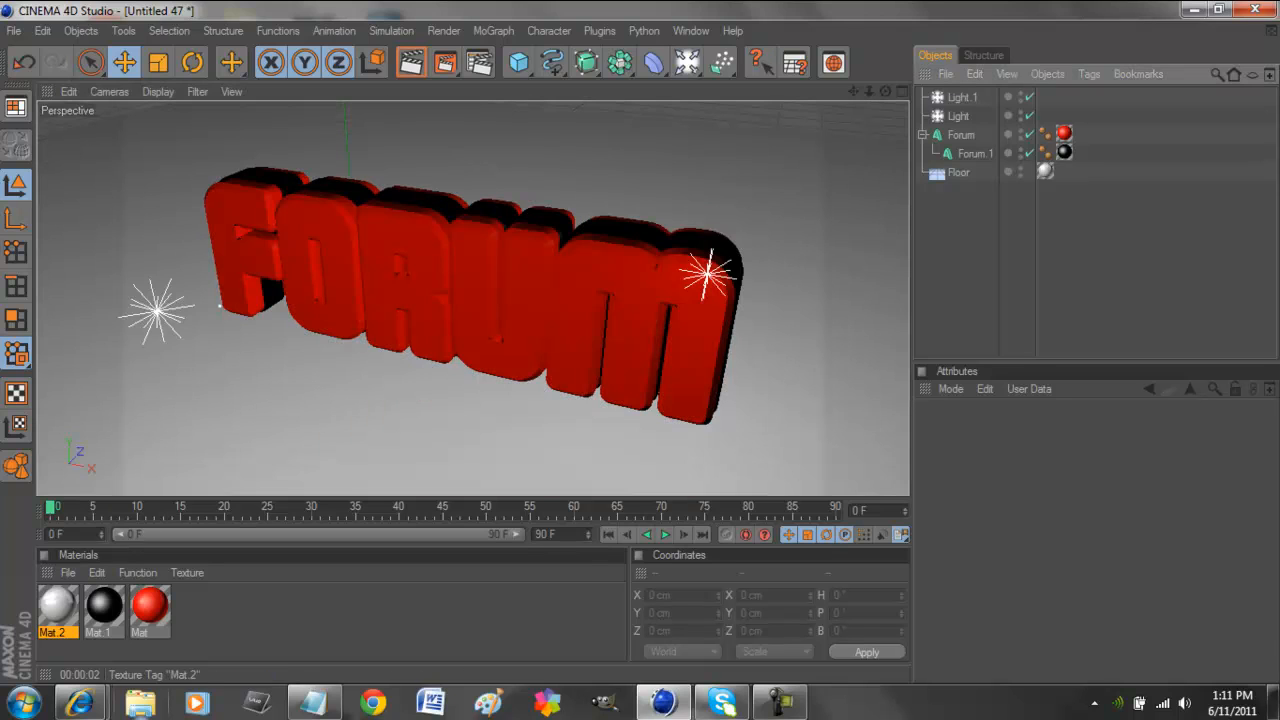
Raise Mat.2's reflection brightness to 75% and close the Material Editor.
double_click(56, 605)
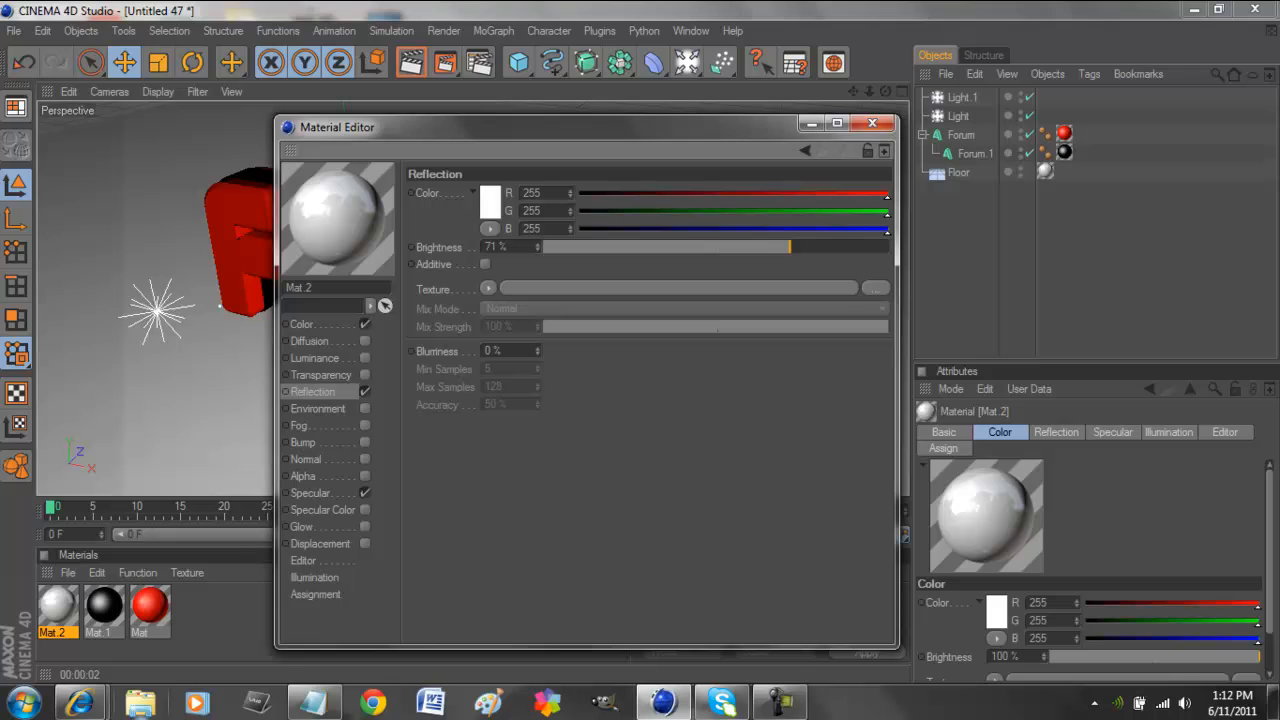
left_click_drag(790, 247, 800, 247)
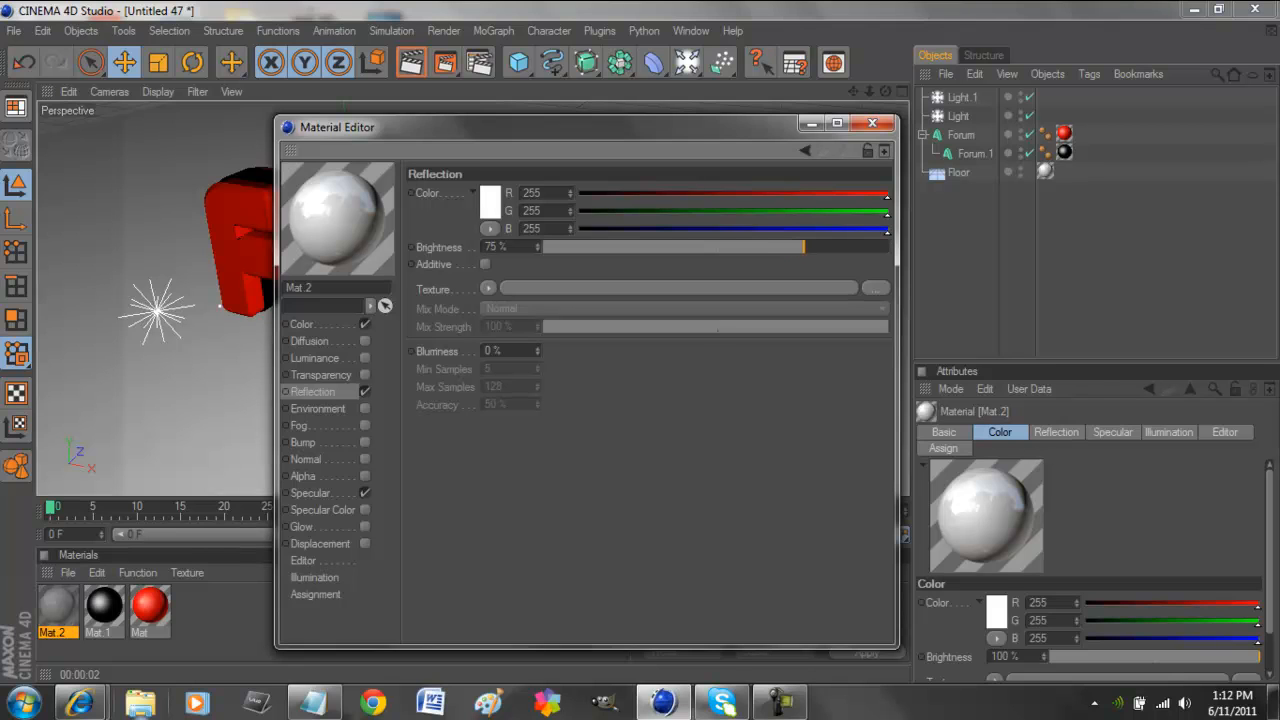
left_click(872, 123)
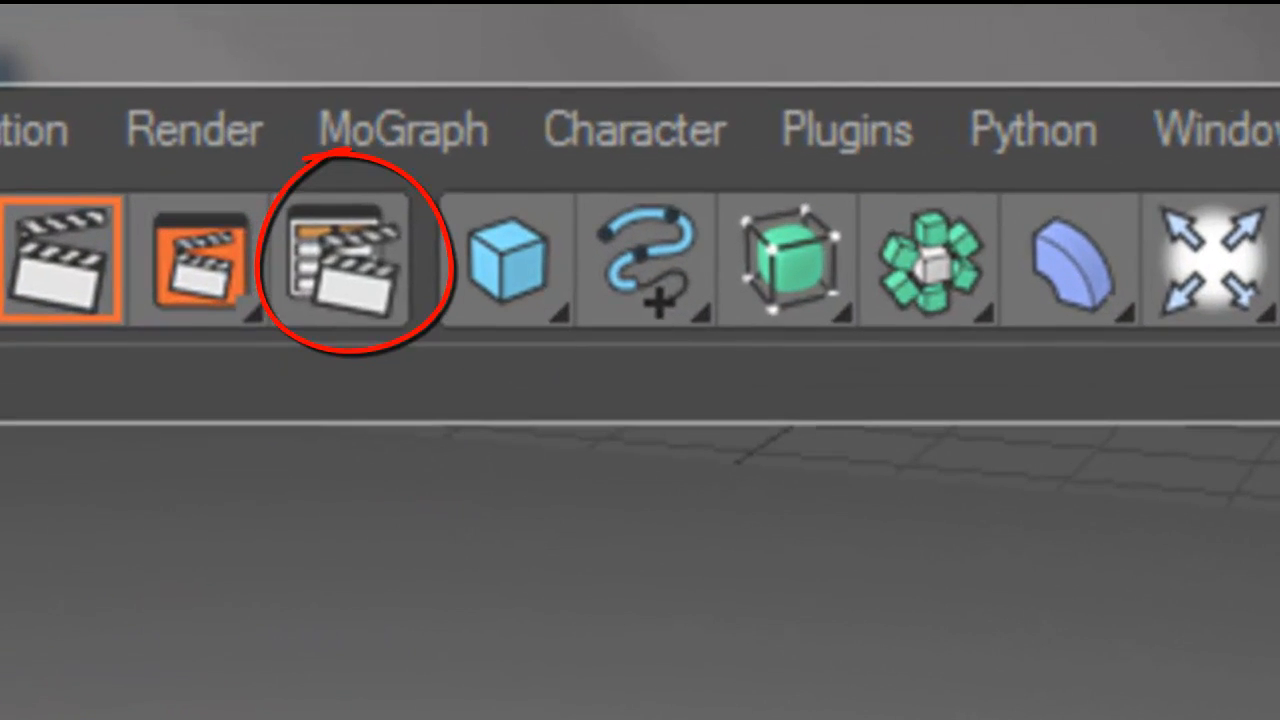
Open the file browser for the render output from the Render Settings Save page.
left_click(345, 260)
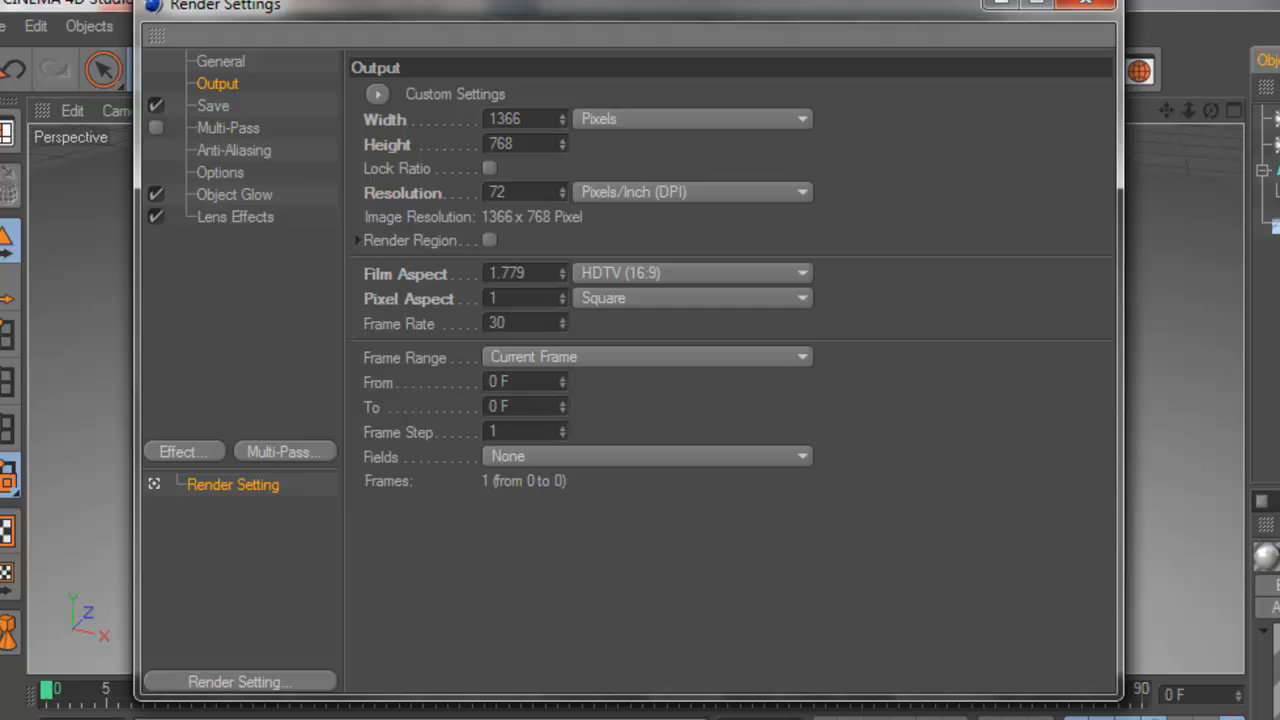
left_click(213, 105)
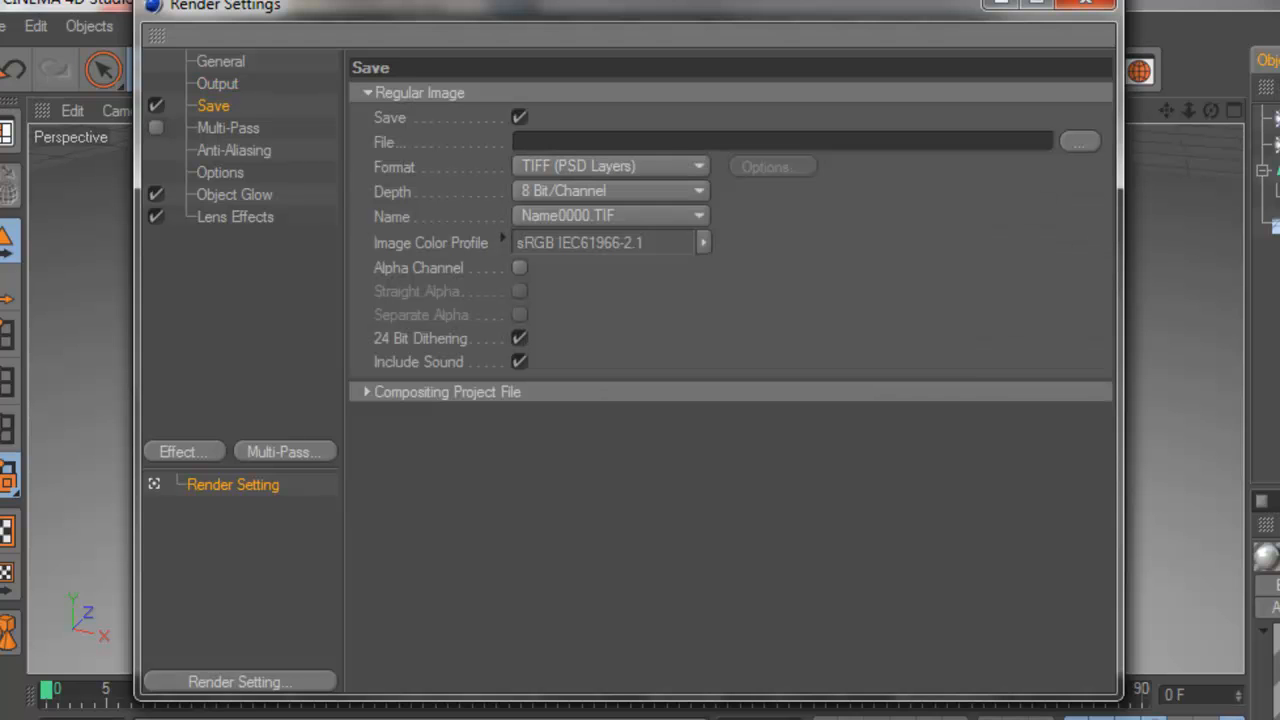
left_click(1079, 141)
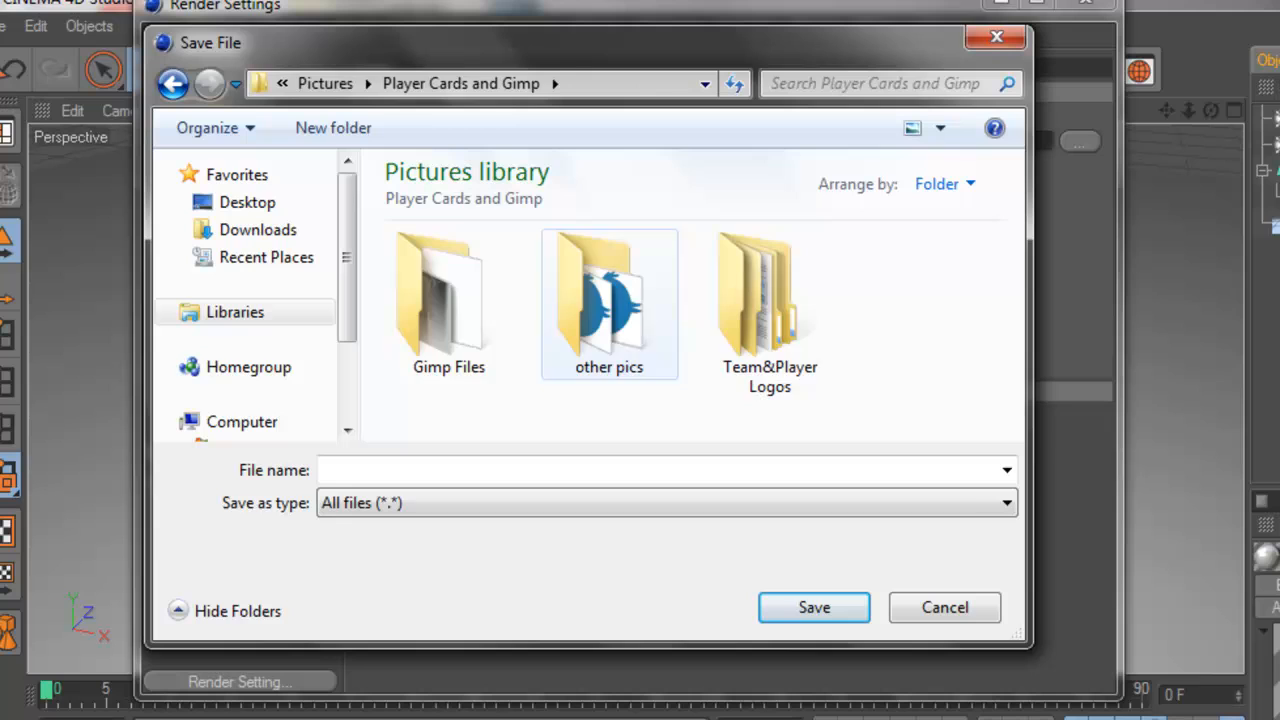
Save the render as ForumWallpaper in Team&Player Logos > ForumDesigns.
double_click(770, 295)
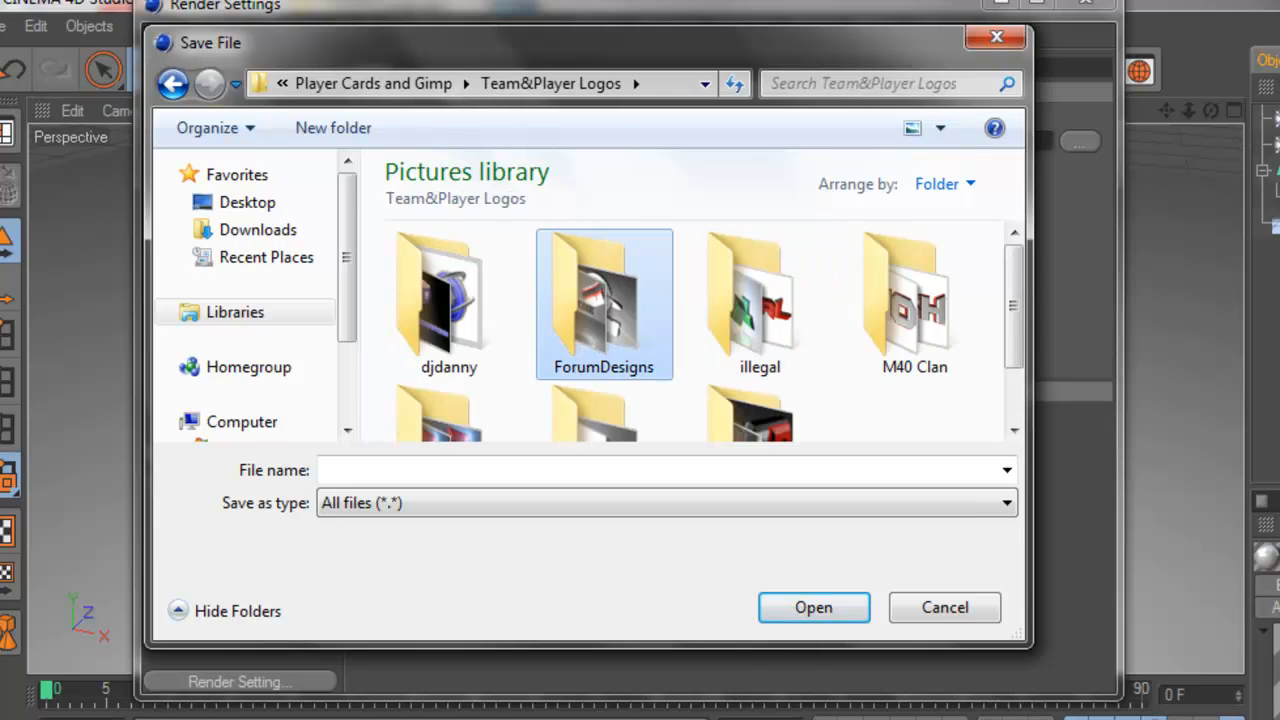
double_click(603, 300)
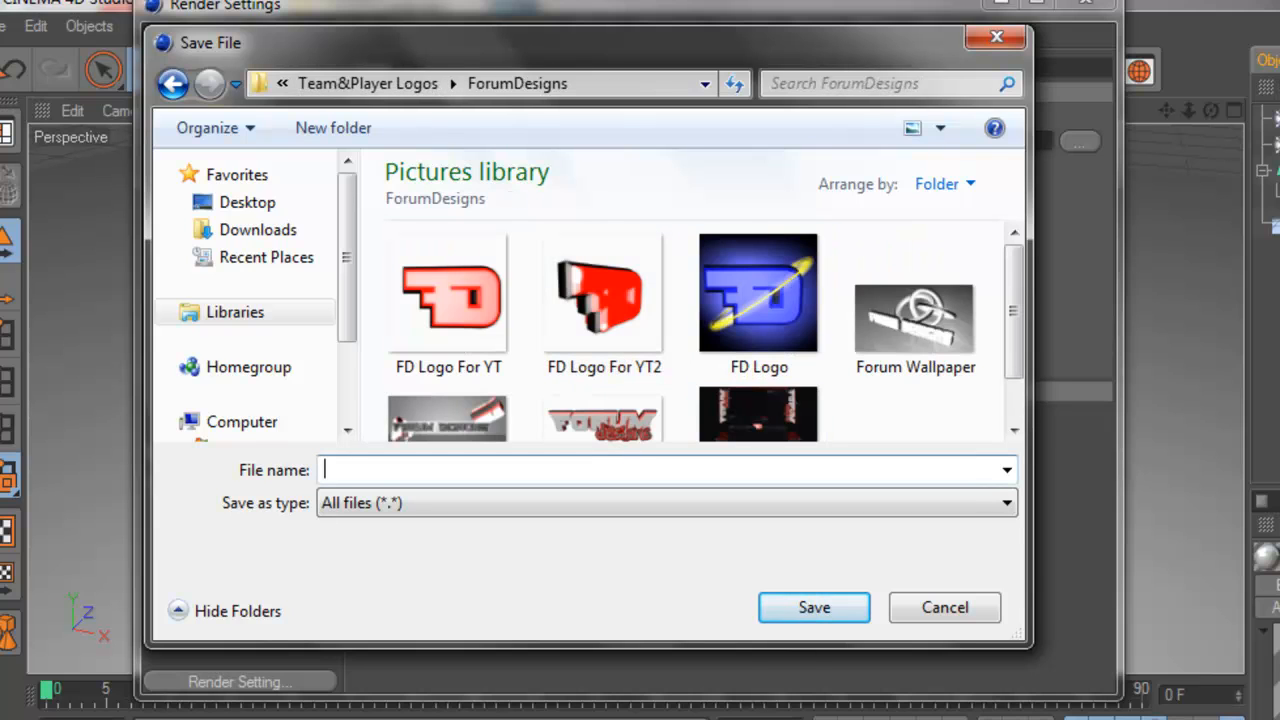
type("ForumWallpape")
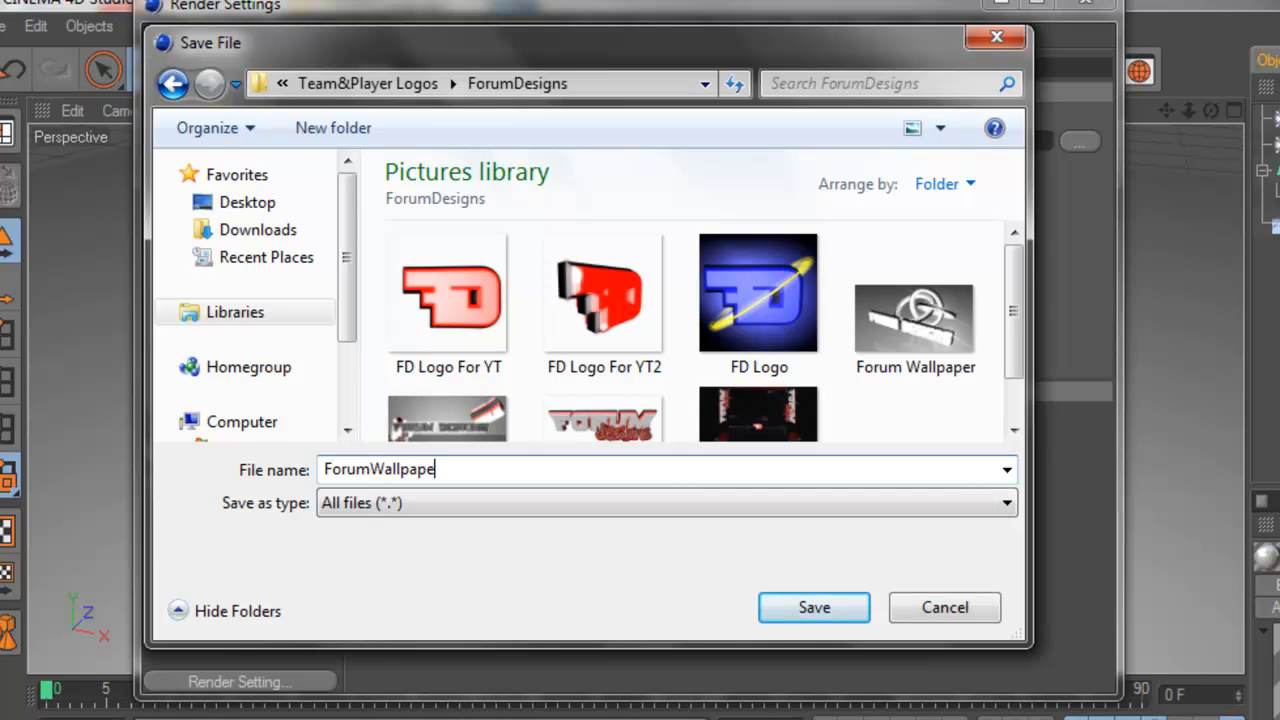
left_click(814, 607)
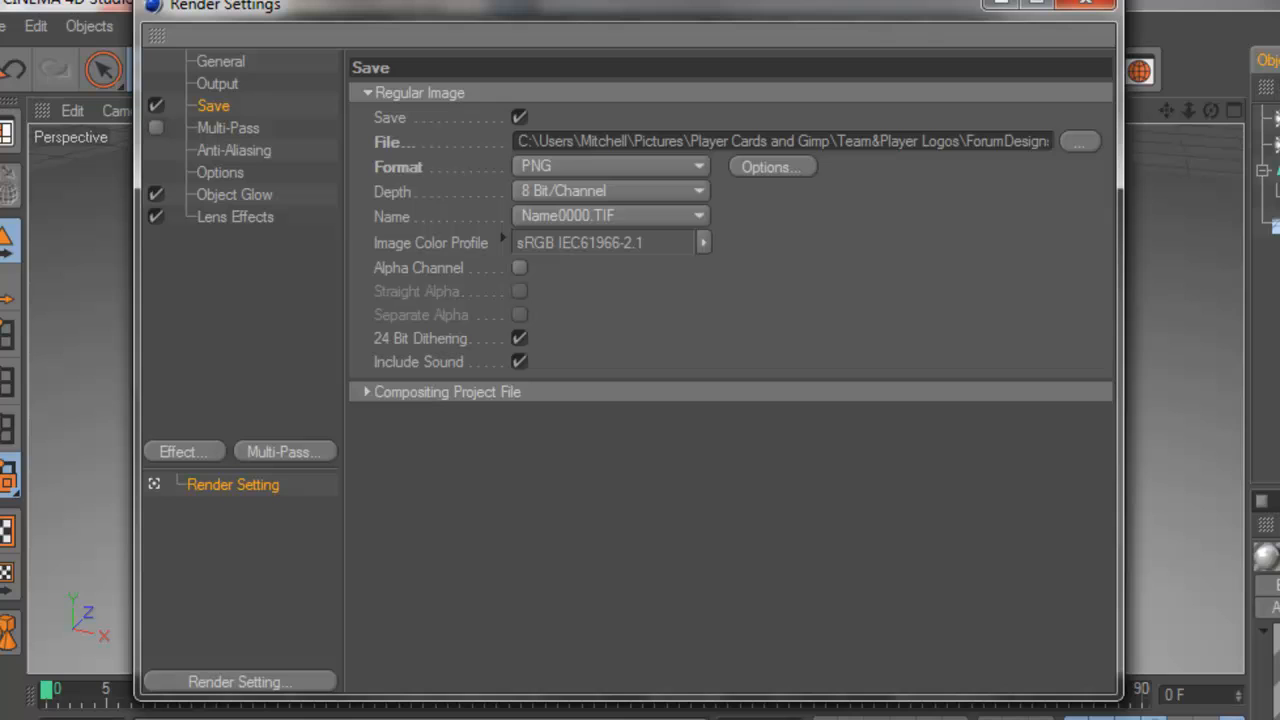
Review Output and General settings, then render ForumWallpaper.png to the Picture Viewer.
left_click(217, 83)
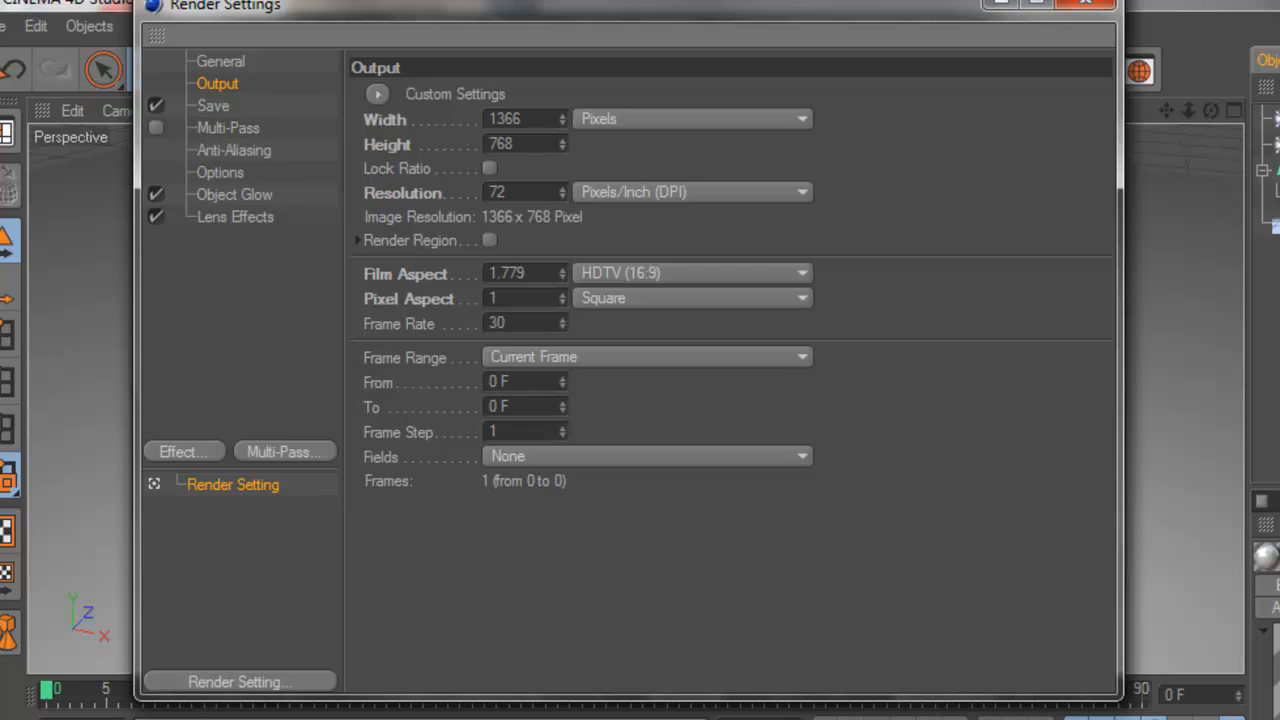
left_click(220, 61)
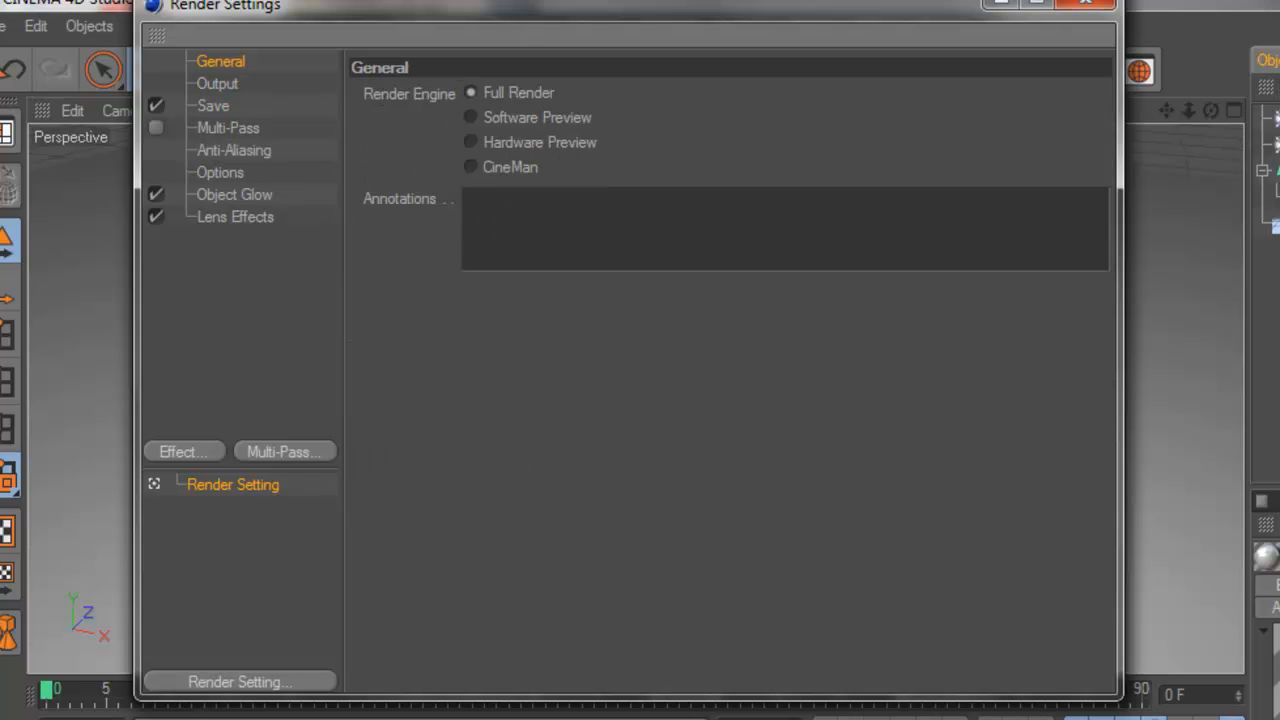
left_click(1086, 3)
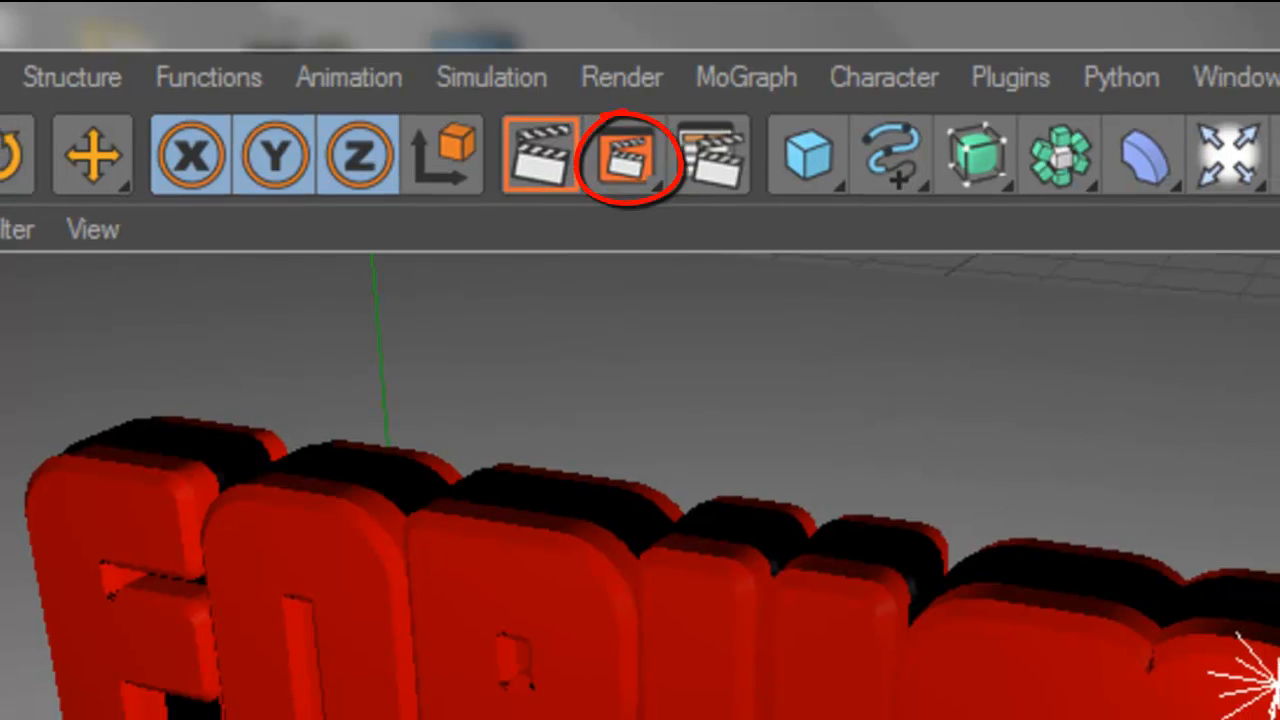
left_click(628, 155)
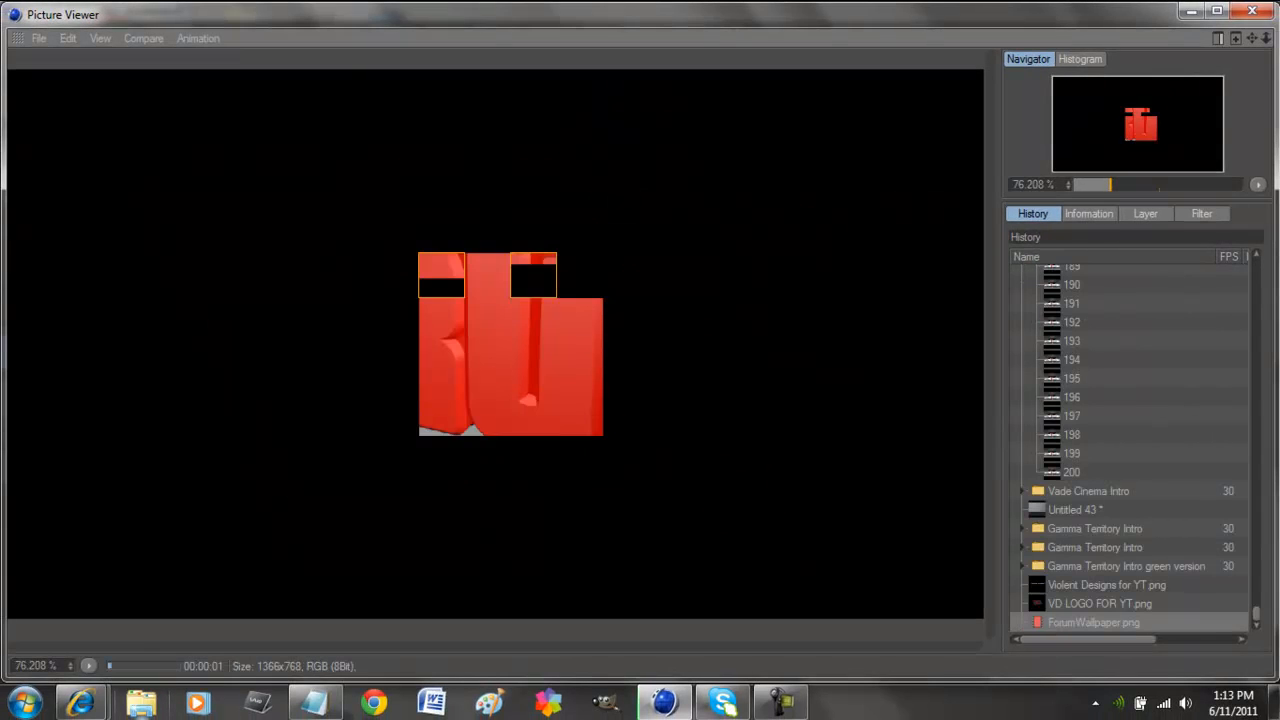